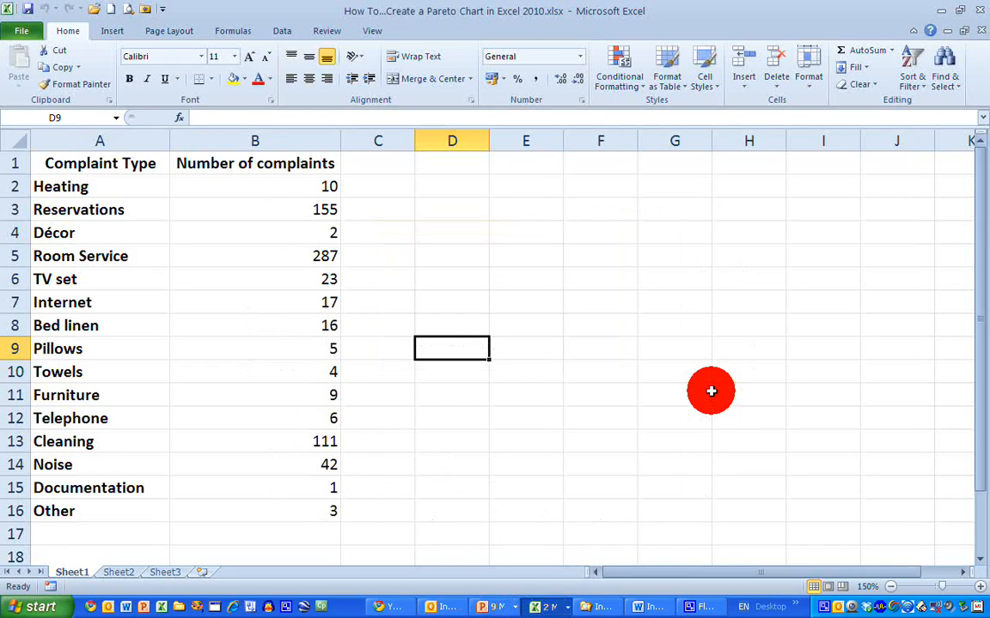
mouse_move(241, 280)
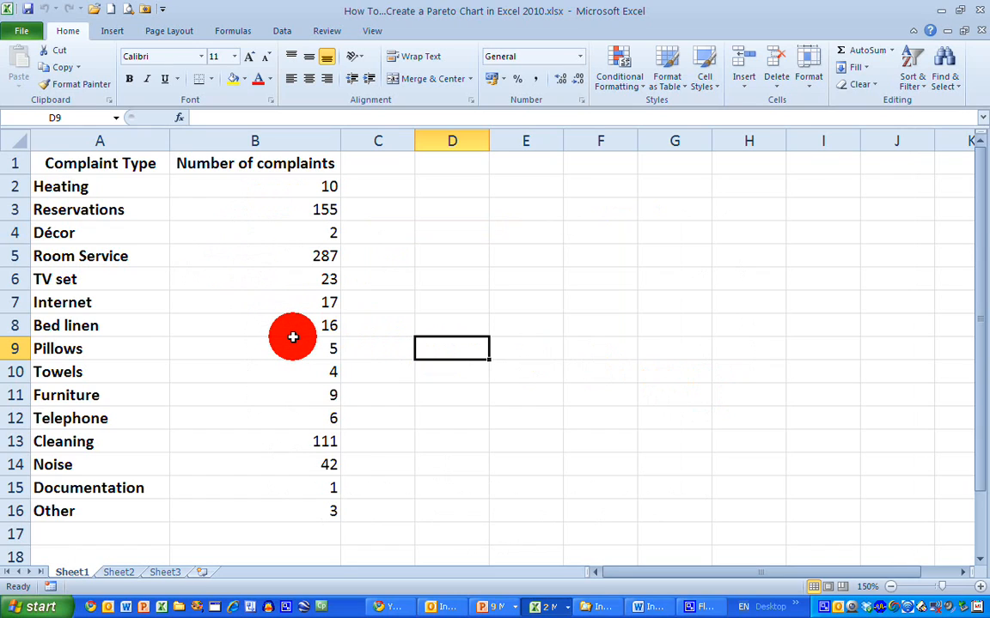
mouse_move(289, 306)
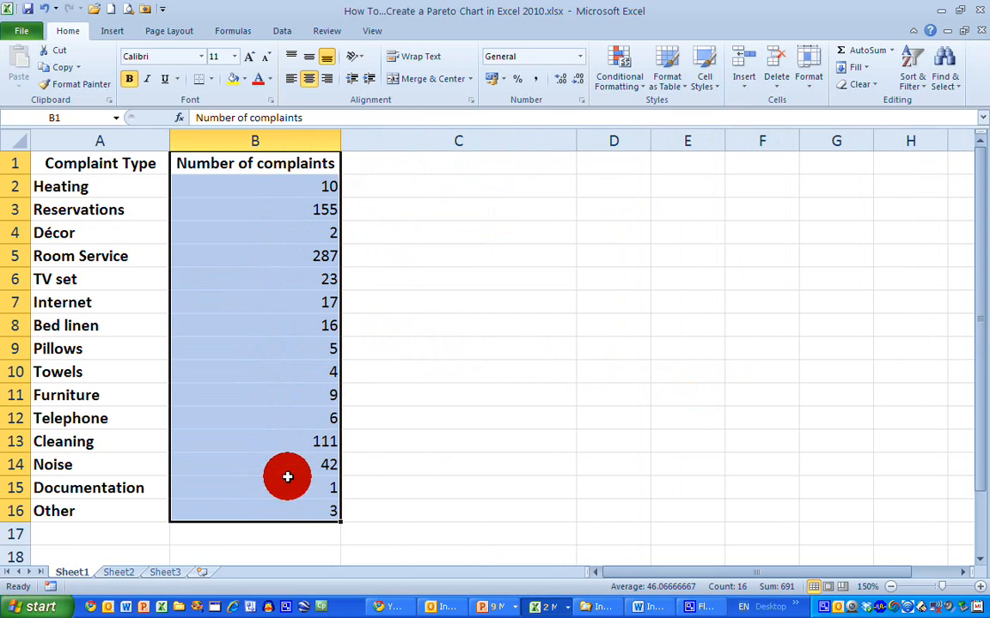
mouse_move(268, 178)
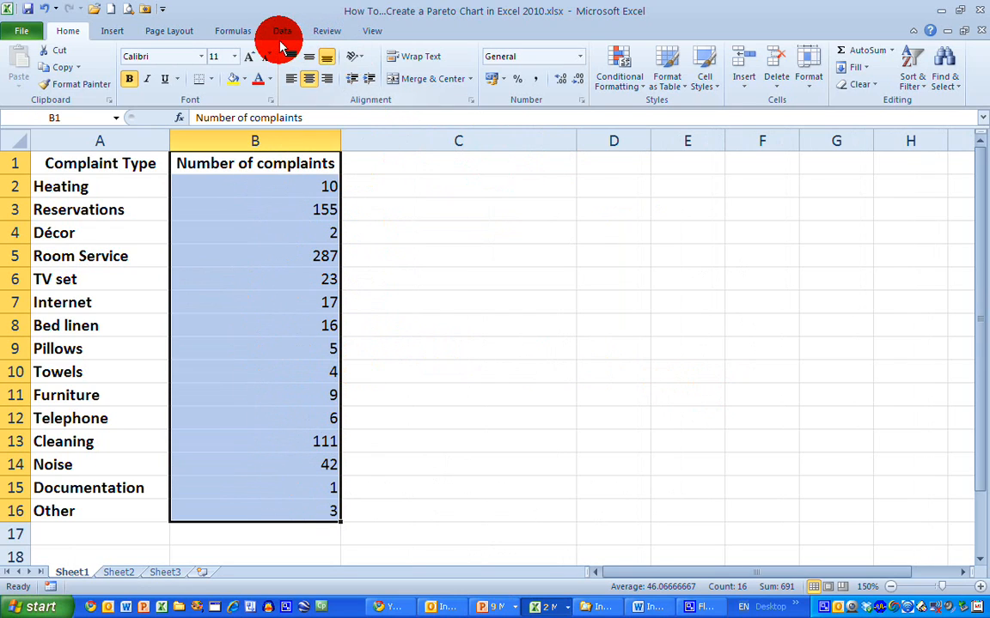
- Sort the complaint table by count, largest to smallest, expanding the selection to keep rows together
left_click(281, 30)
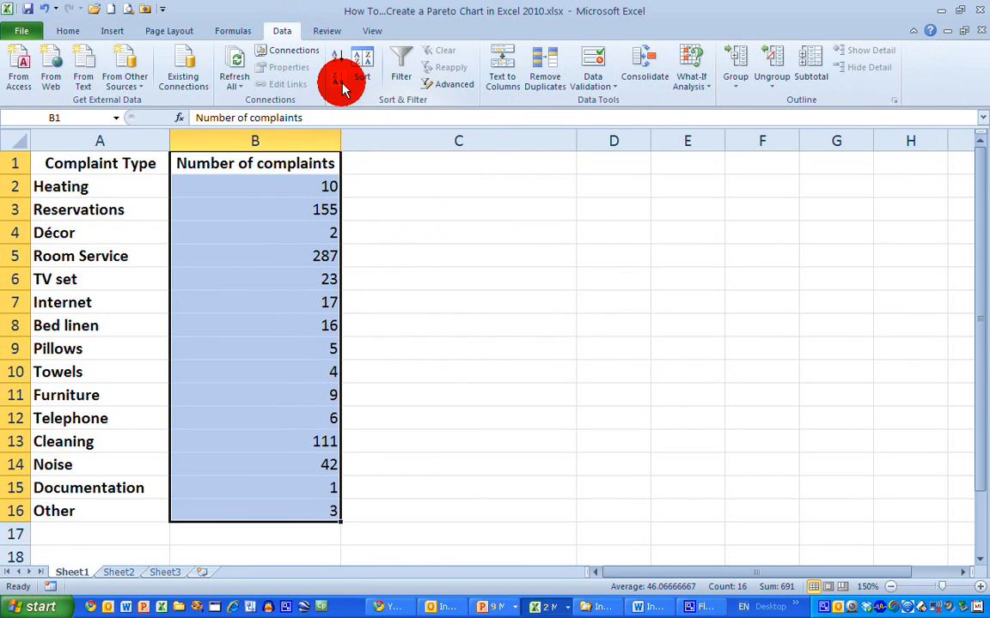
mouse_move(363, 64)
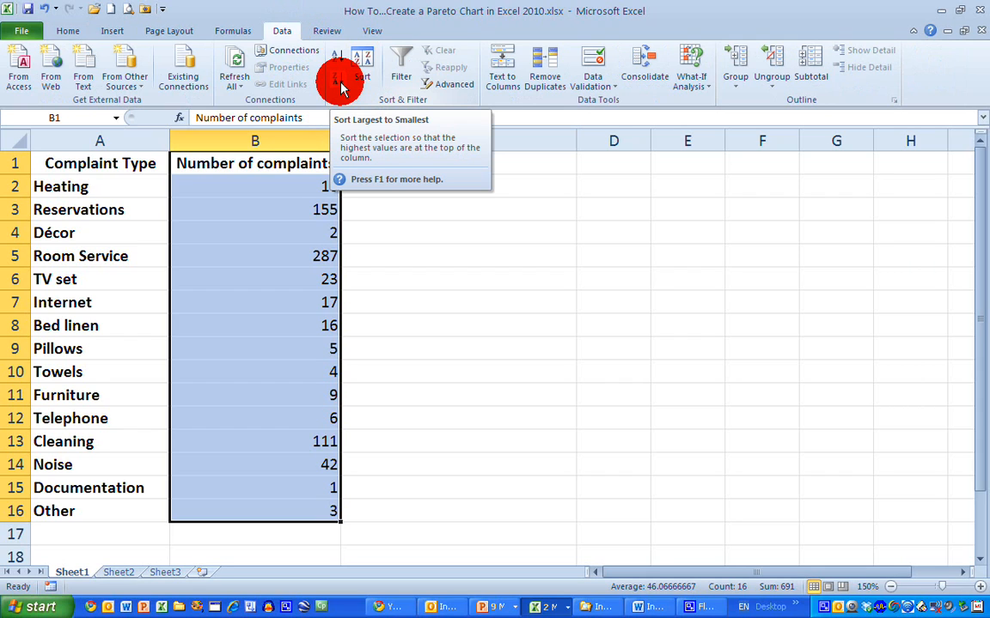
left_click(339, 65)
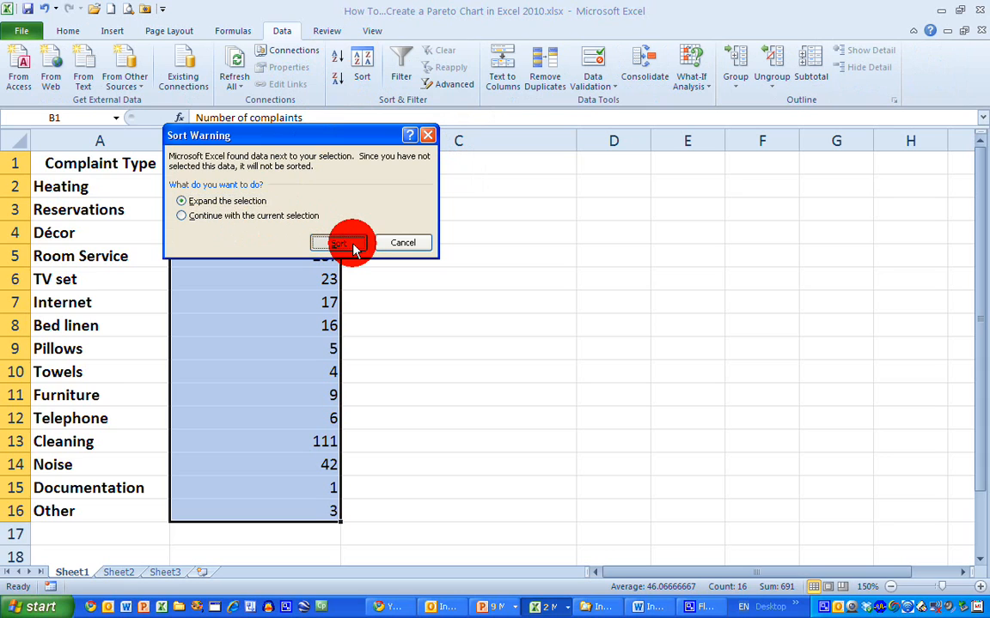
left_click(338, 242)
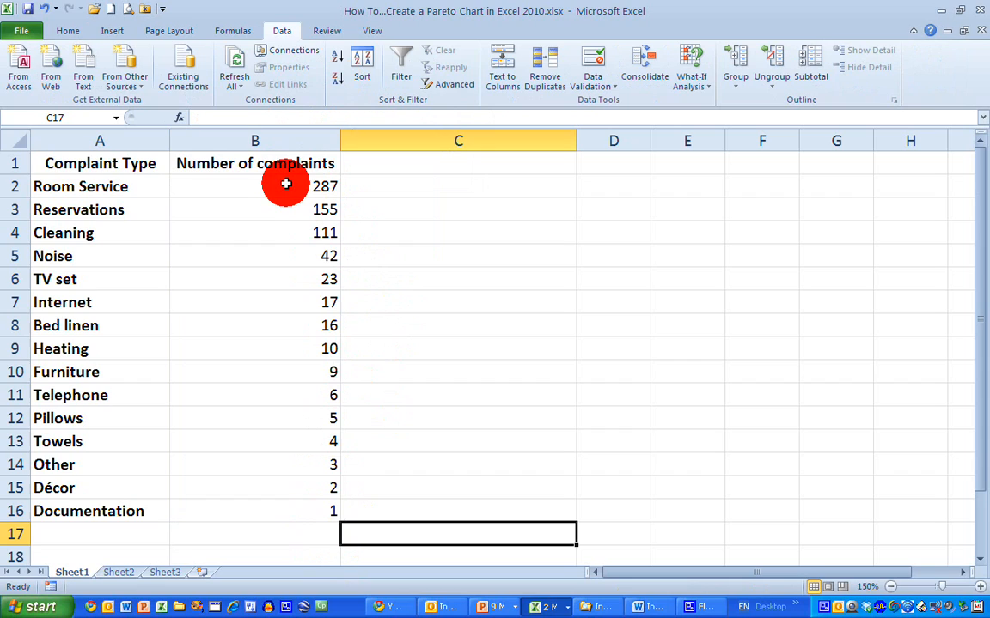
mouse_move(278, 184)
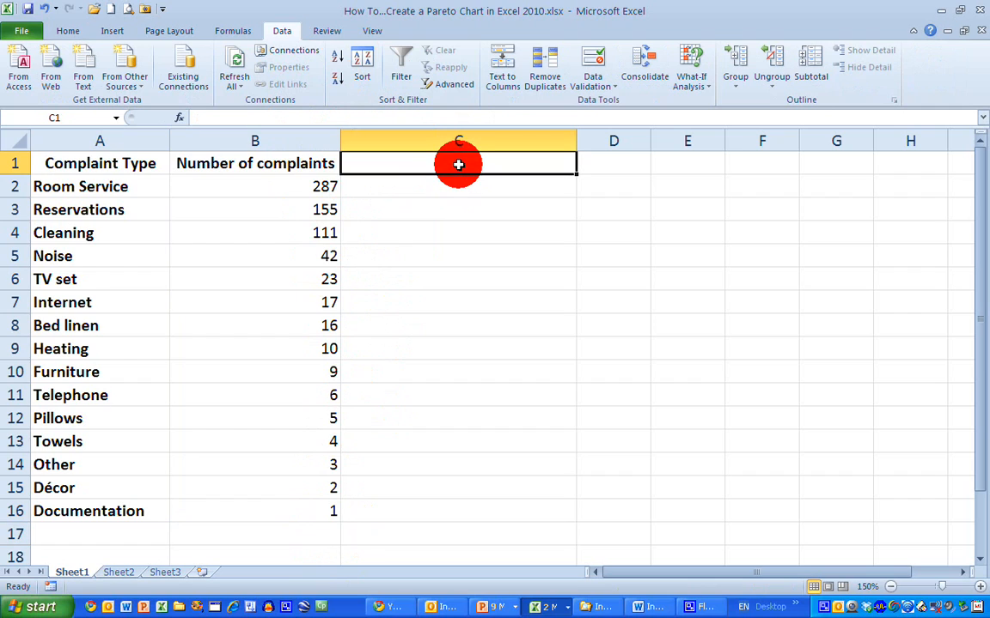
- Add a 'Cumulative Number' column with =B2 in C2 and =C2+B3 filled down to C16
type("Cumulative Number")
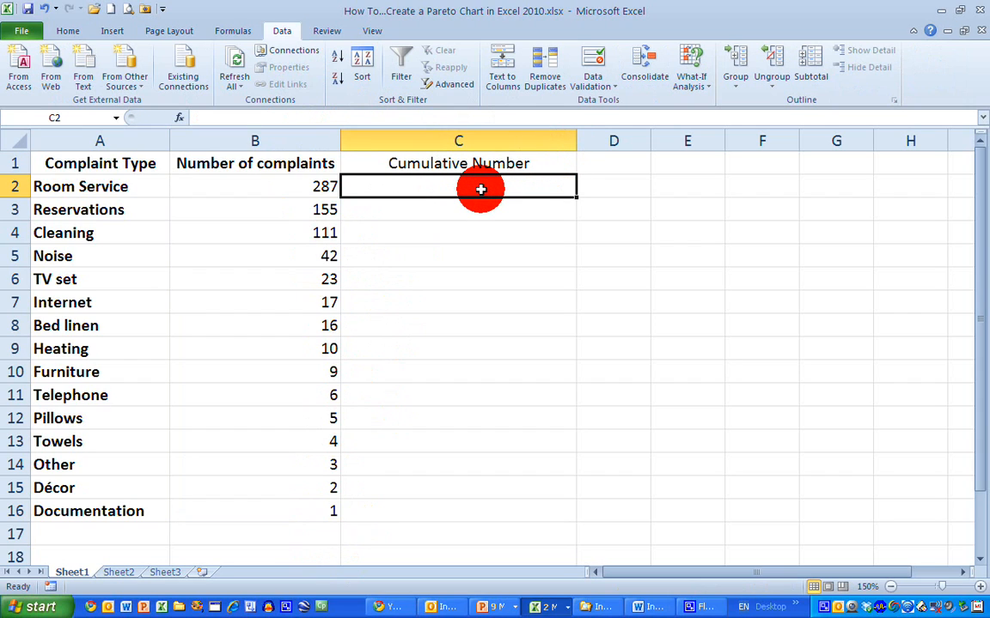
mouse_move(444, 192)
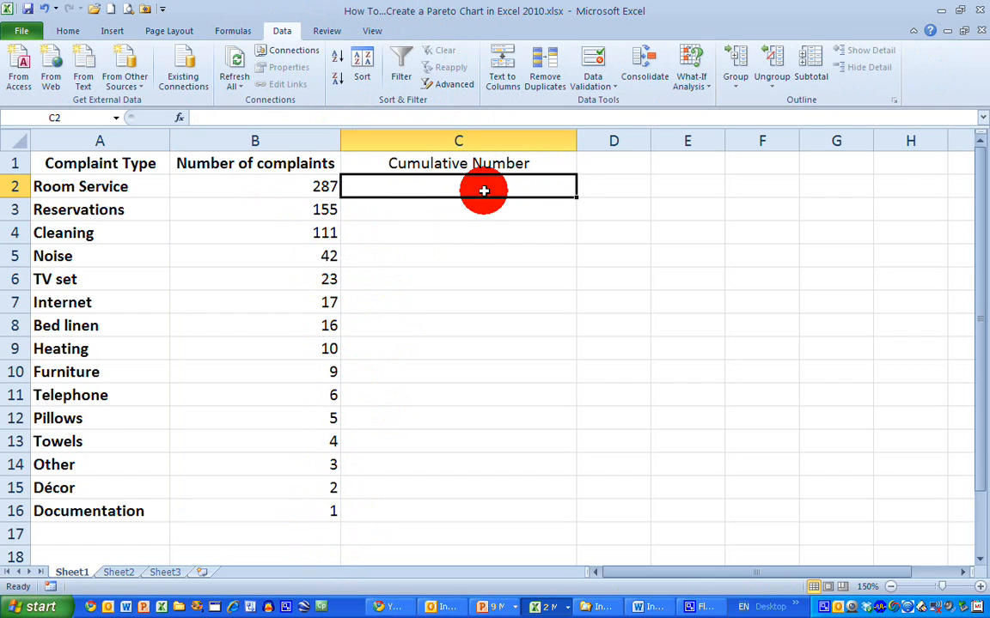
type("=B2")
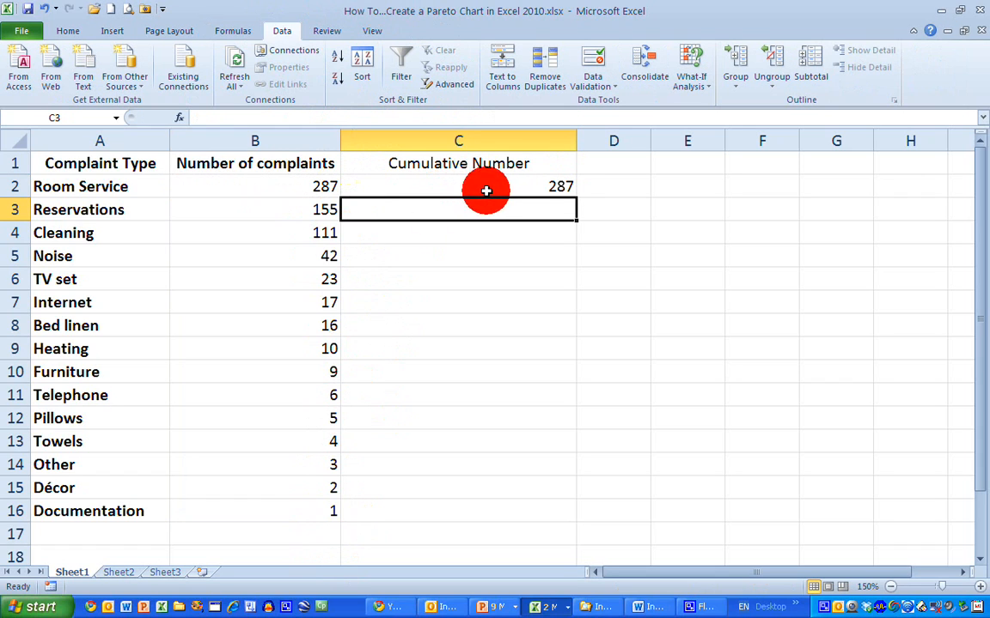
left_click(458, 187)
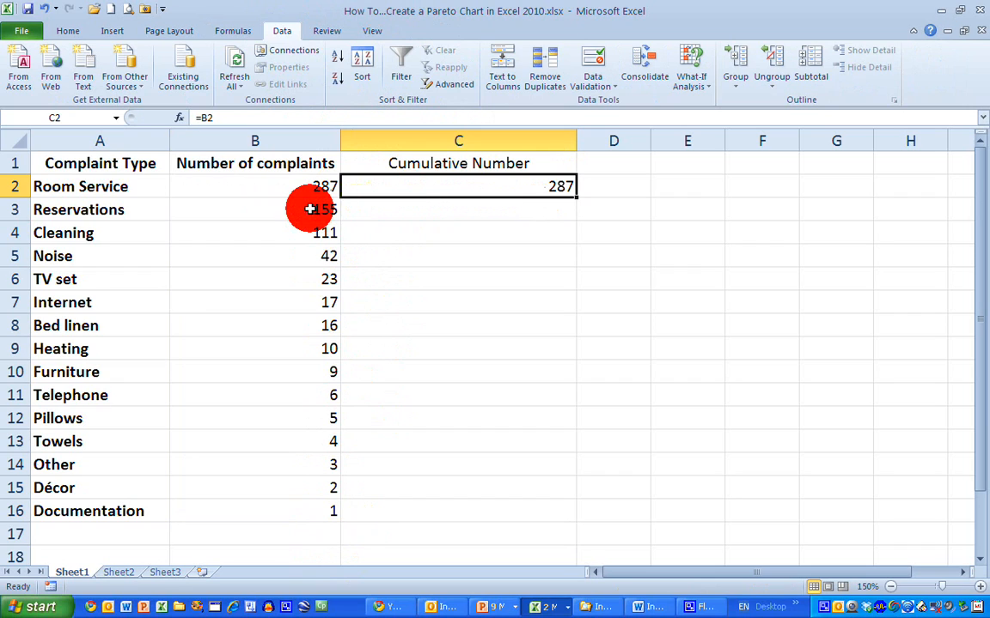
left_click(254, 209)
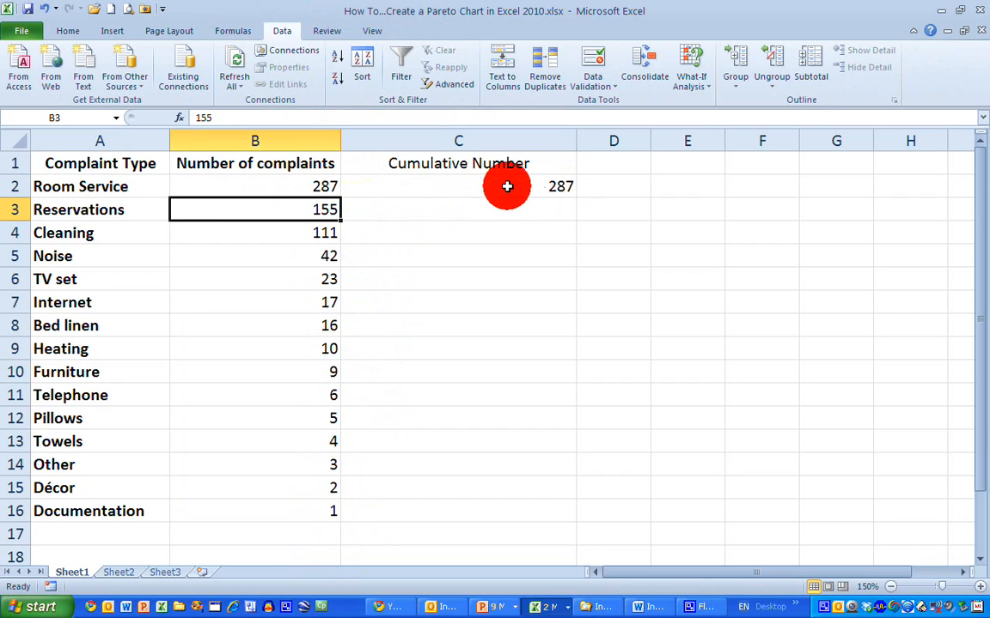
left_click(458, 210)
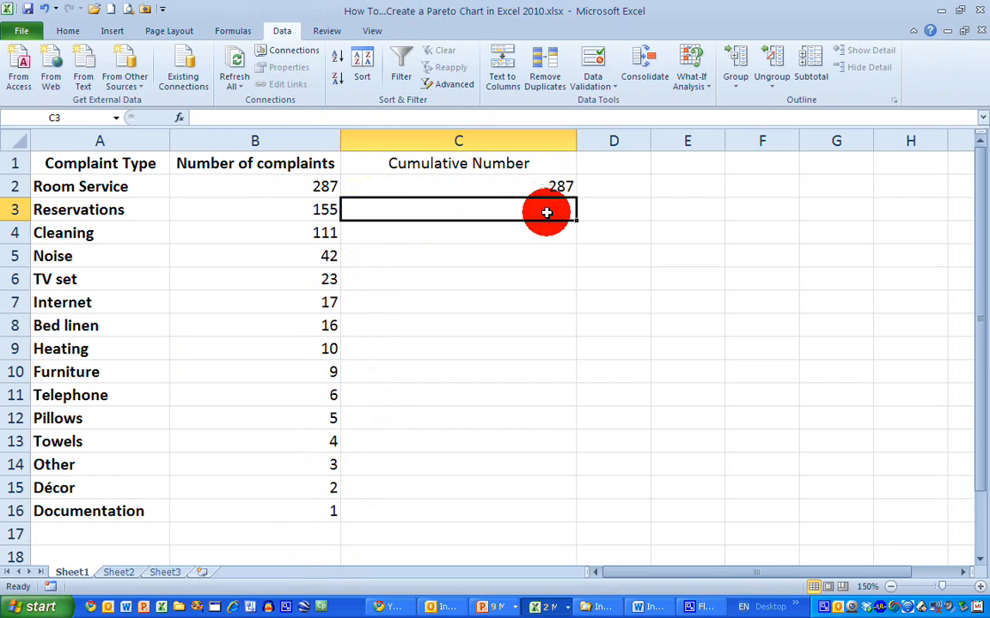
type("=C2+B3")
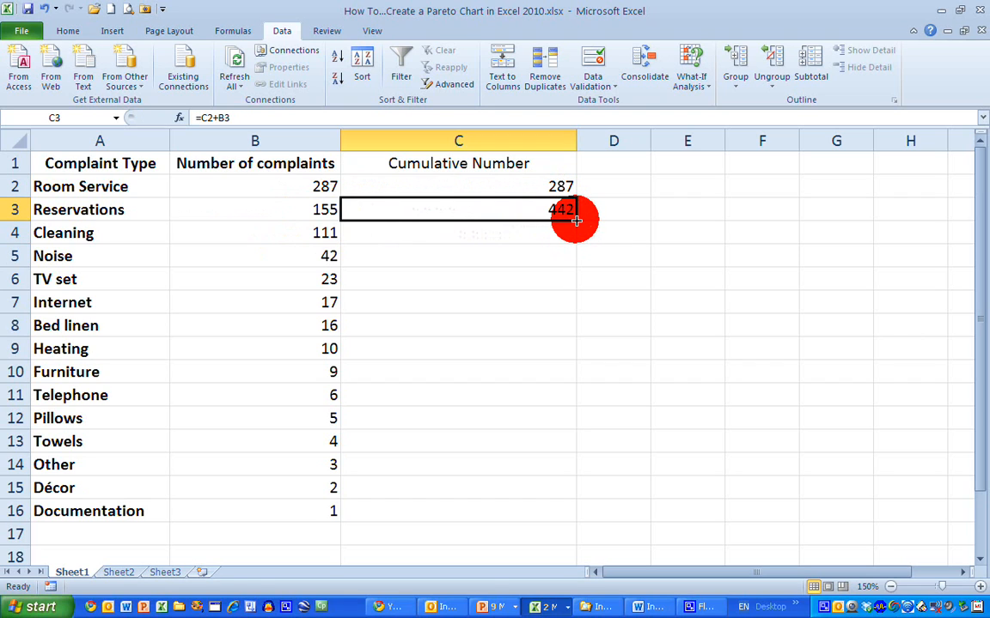
left_click_drag(574, 220, 548, 511)
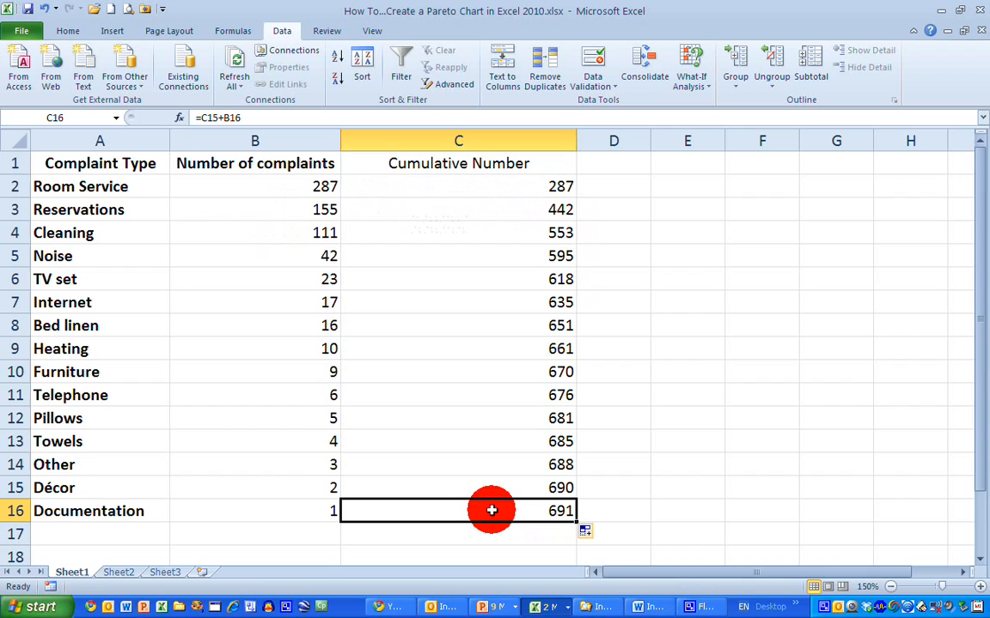
mouse_move(499, 548)
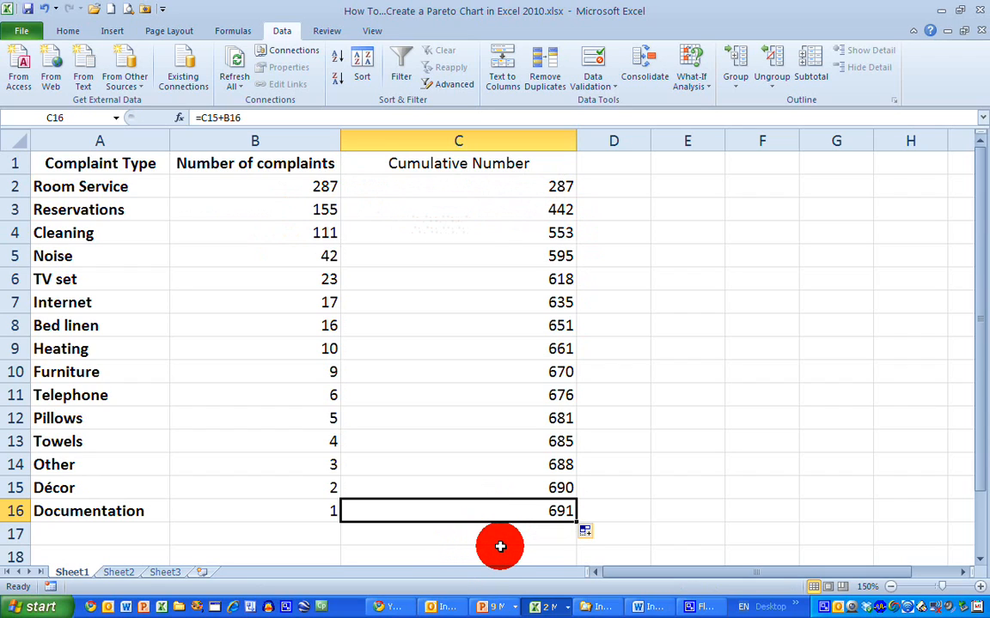
mouse_move(500, 542)
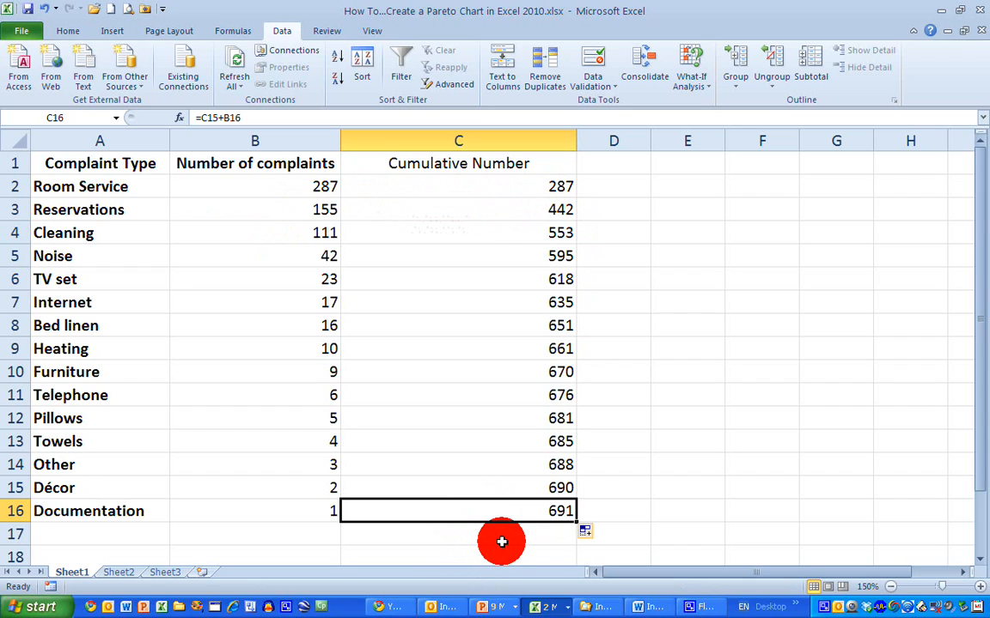
mouse_move(521, 531)
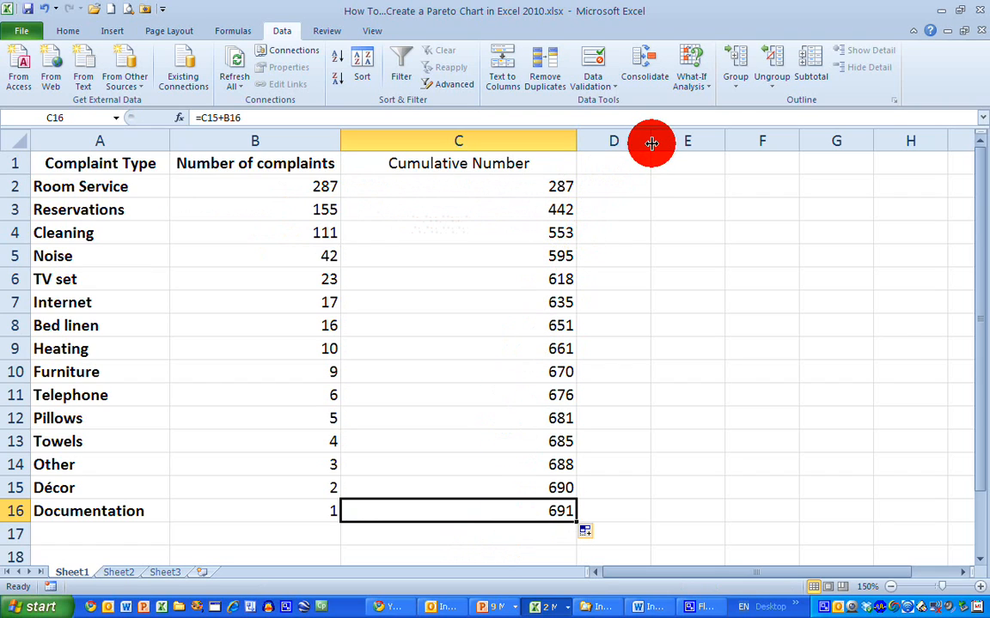
mouse_move(678, 170)
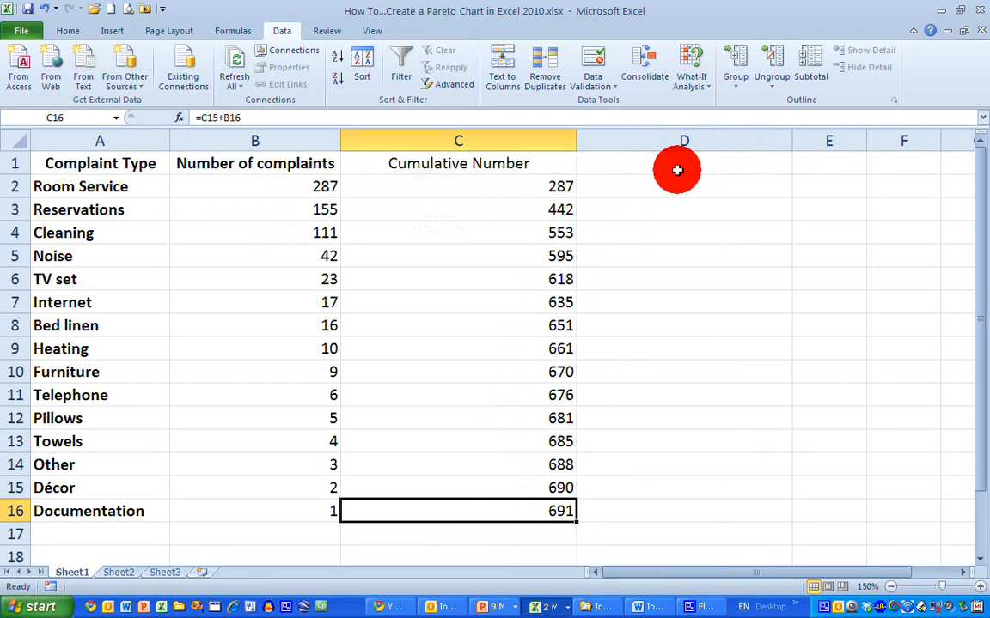
- Add a 'Cumulative Percent' column using =(C2/$C$16)*100, filled down to D16
type("Cumulative Percent")
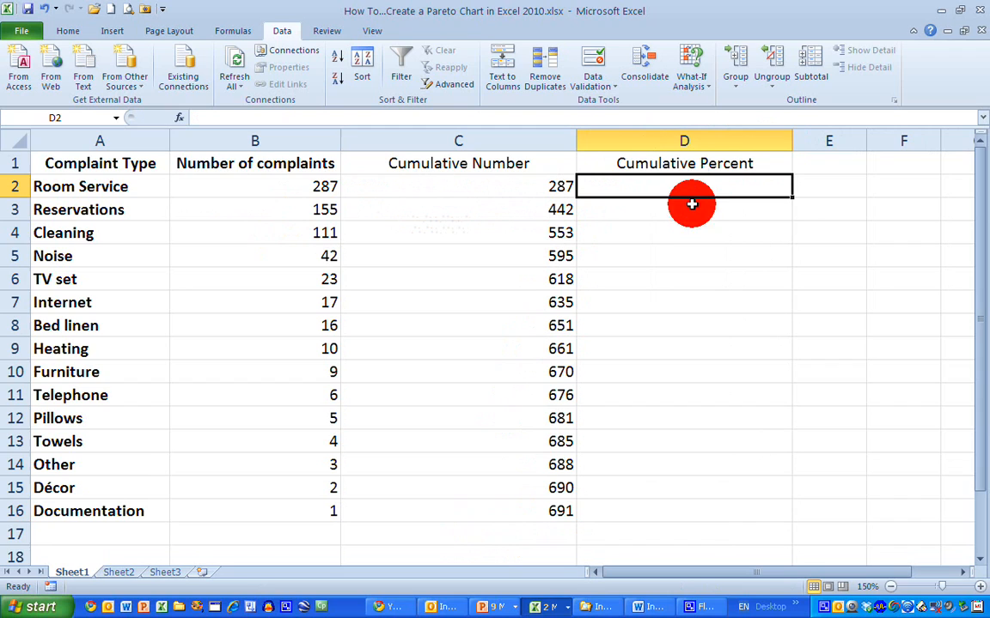
mouse_move(706, 219)
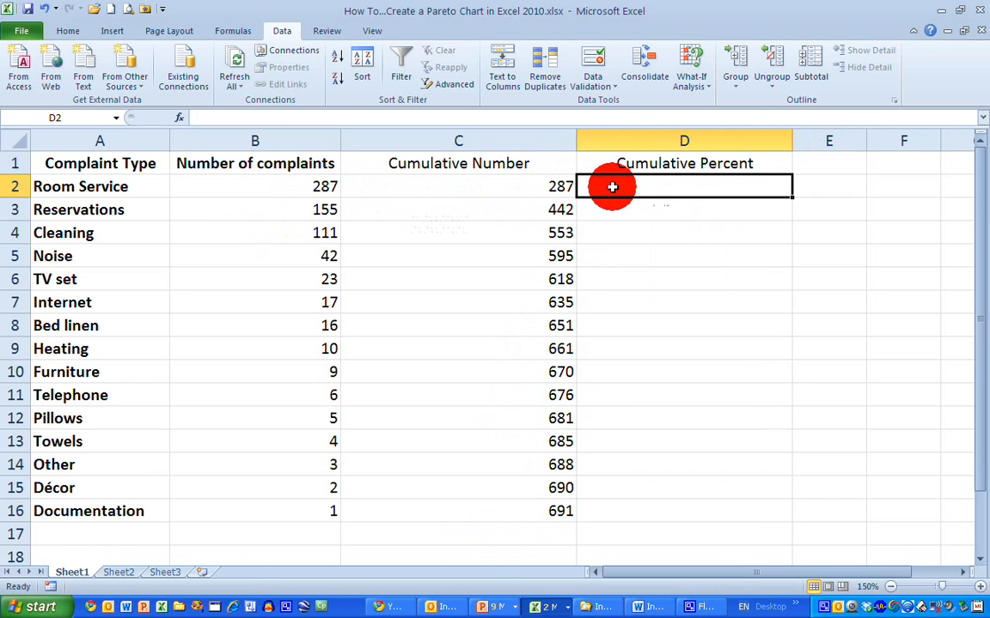
left_click(458, 186)
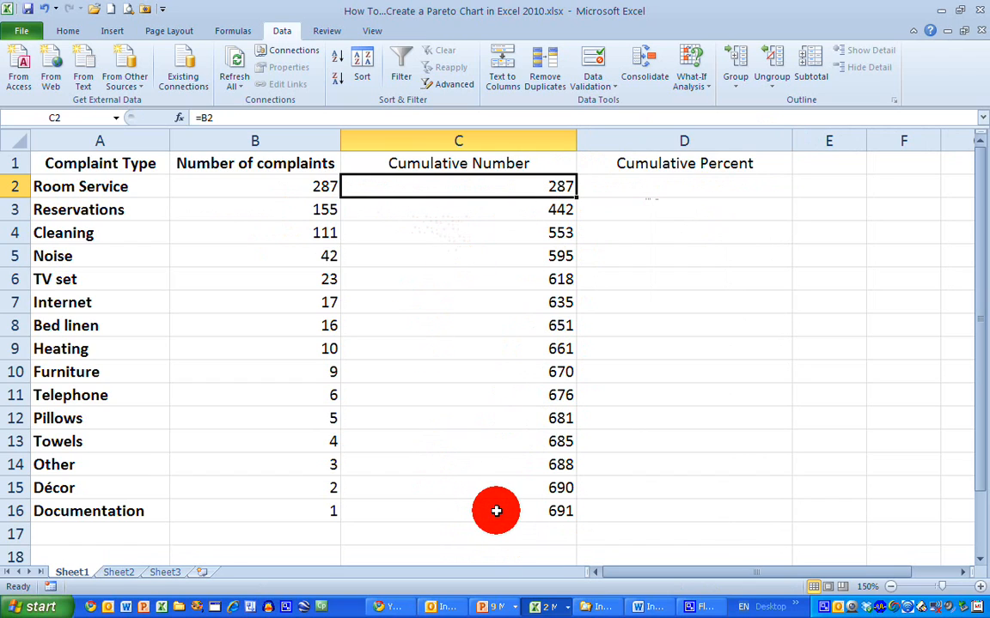
left_click(458, 510)
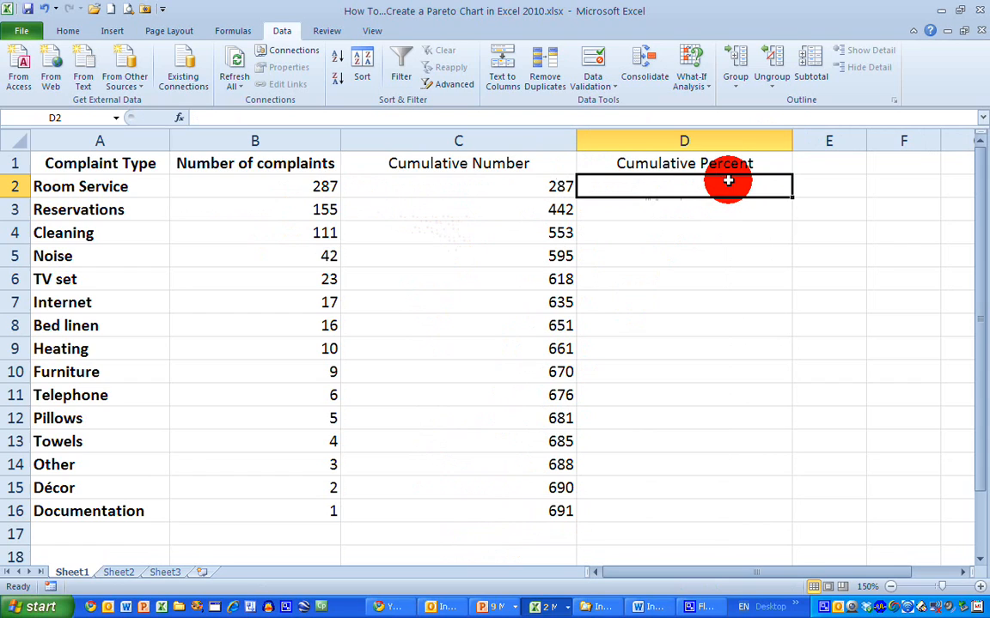
type("=(")
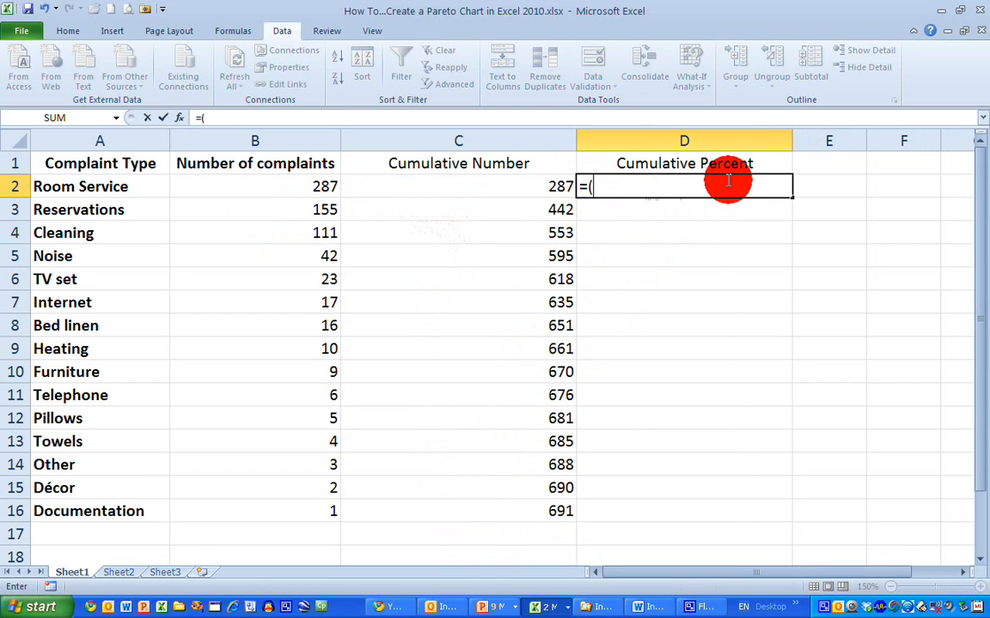
left_click(458, 186)
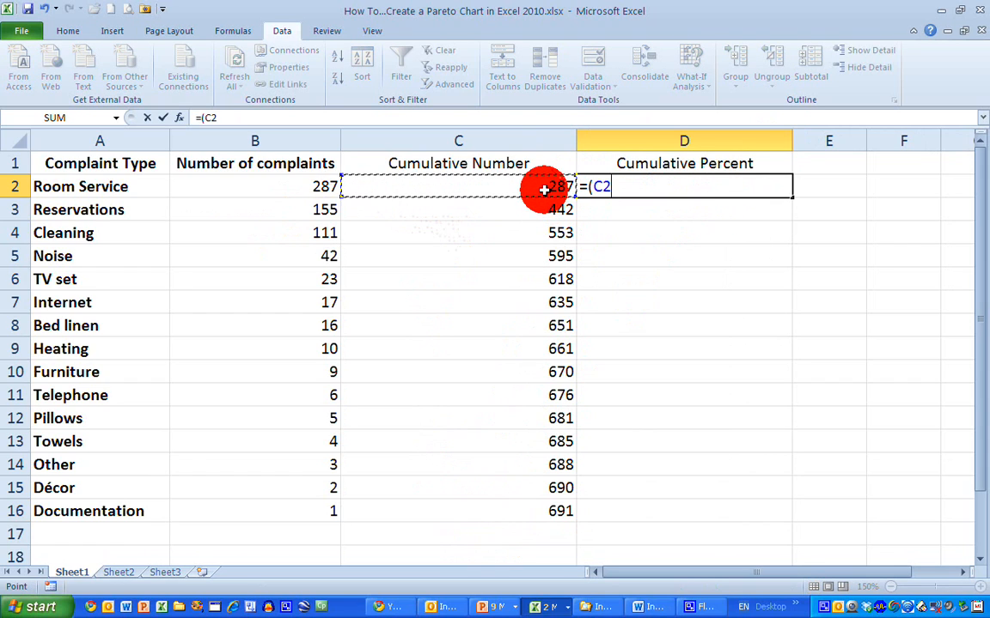
type("/")
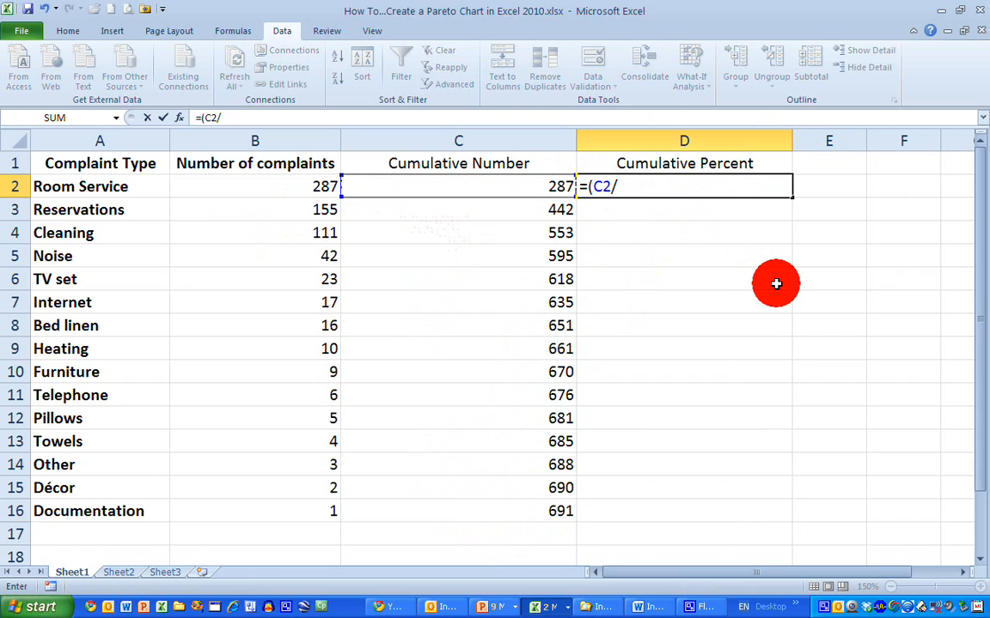
left_click(458, 512)
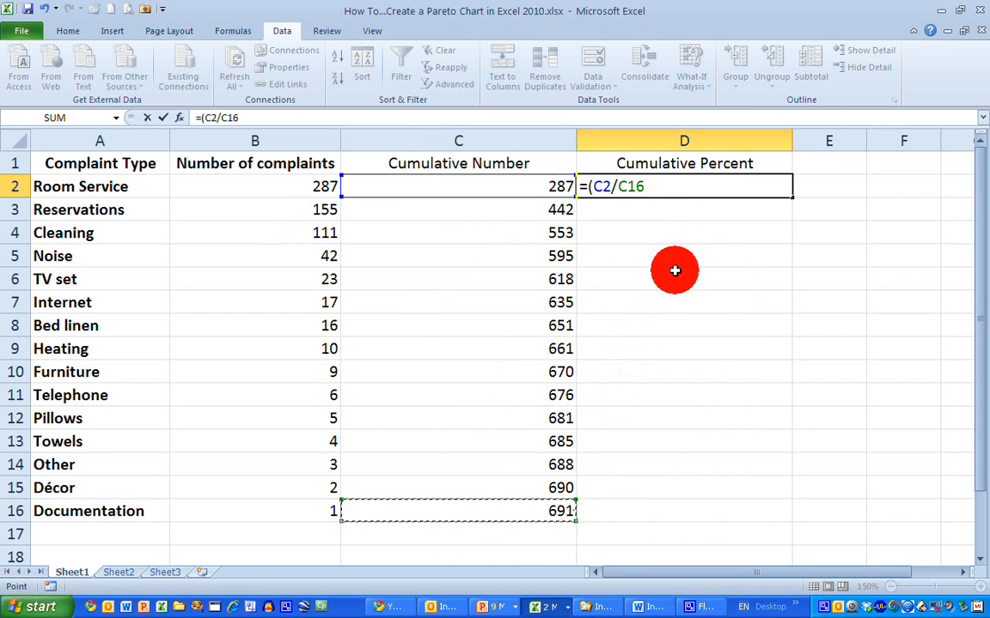
type("*")
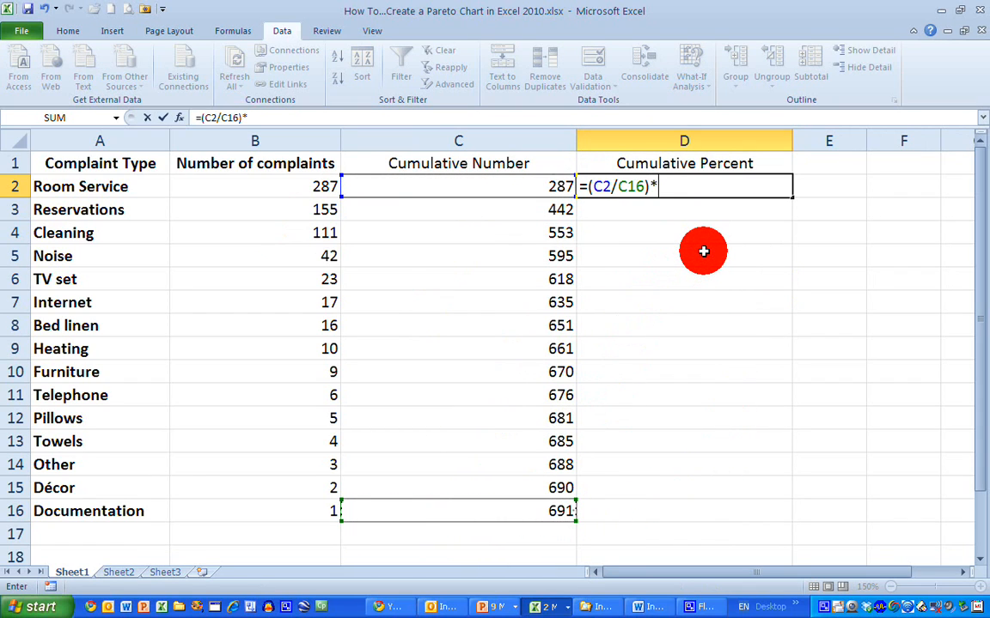
type("100")
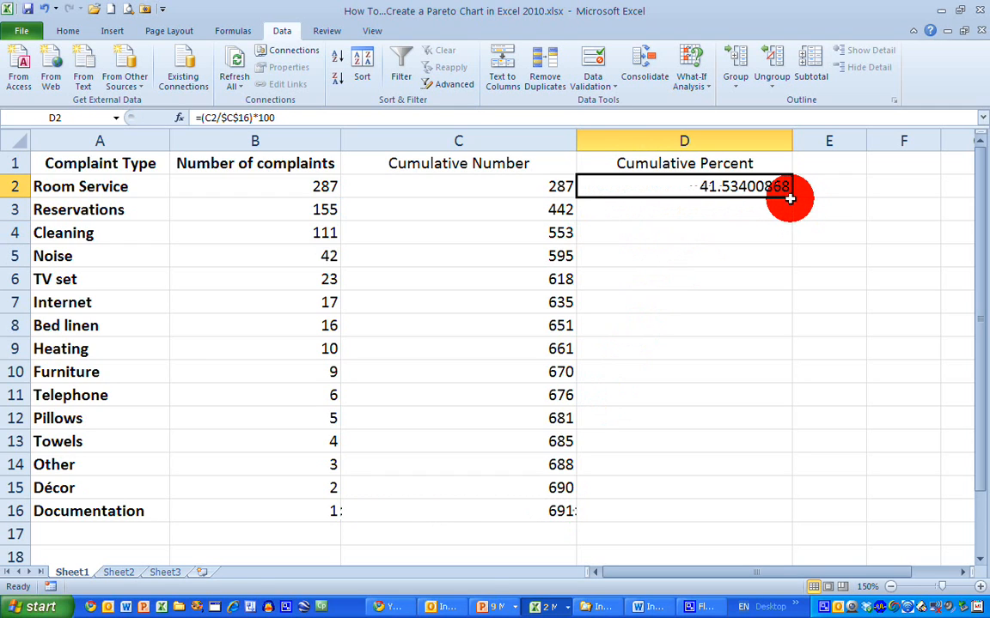
left_click_drag(788, 198, 769, 518)
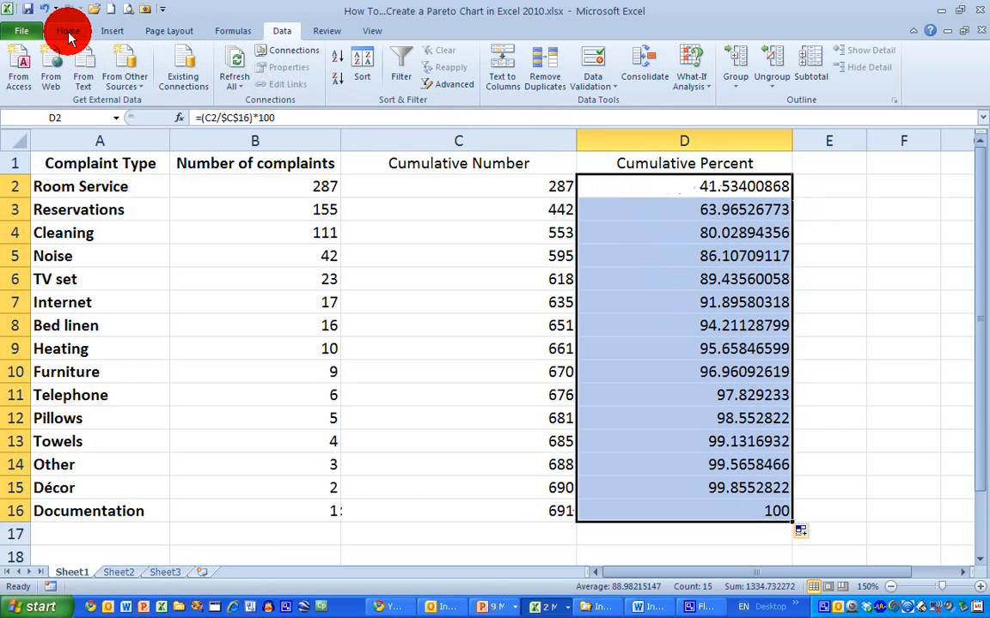
- Format the cumulative percentages in D2:D16 as Number with 1 decimal place
left_click(67, 31)
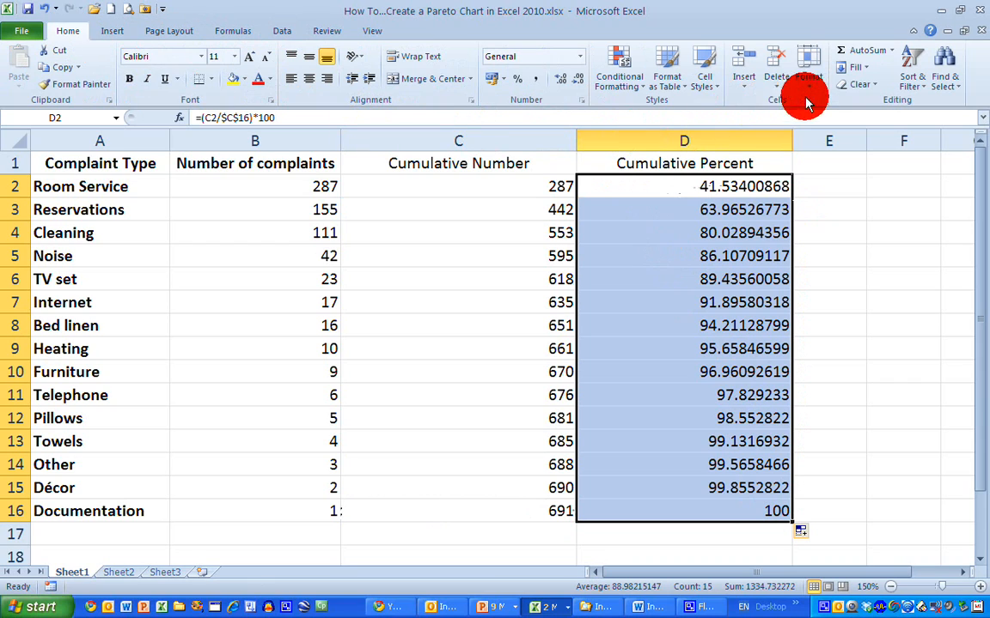
left_click(808, 70)
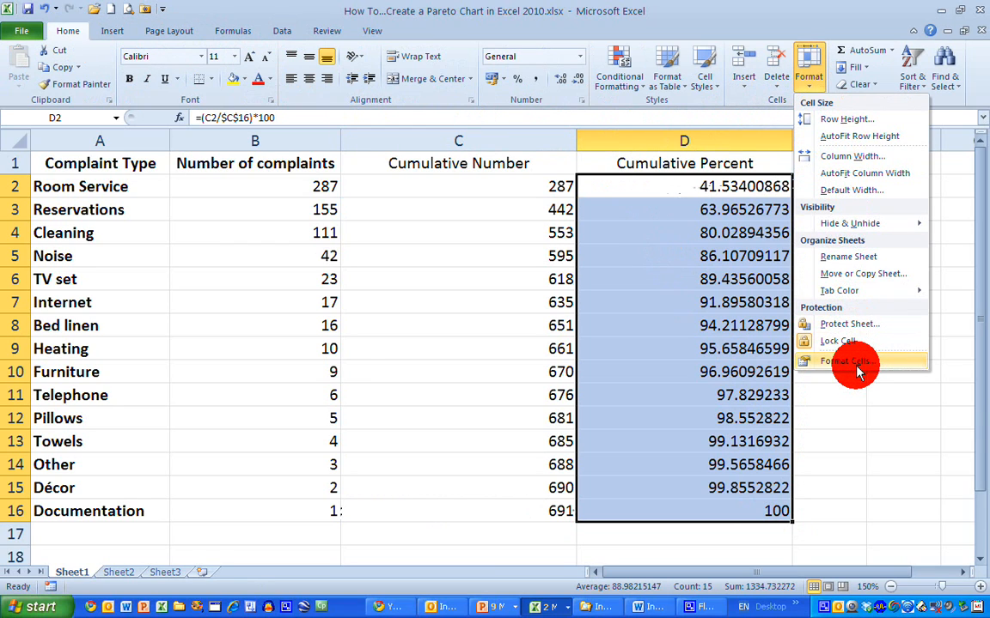
left_click(846, 360)
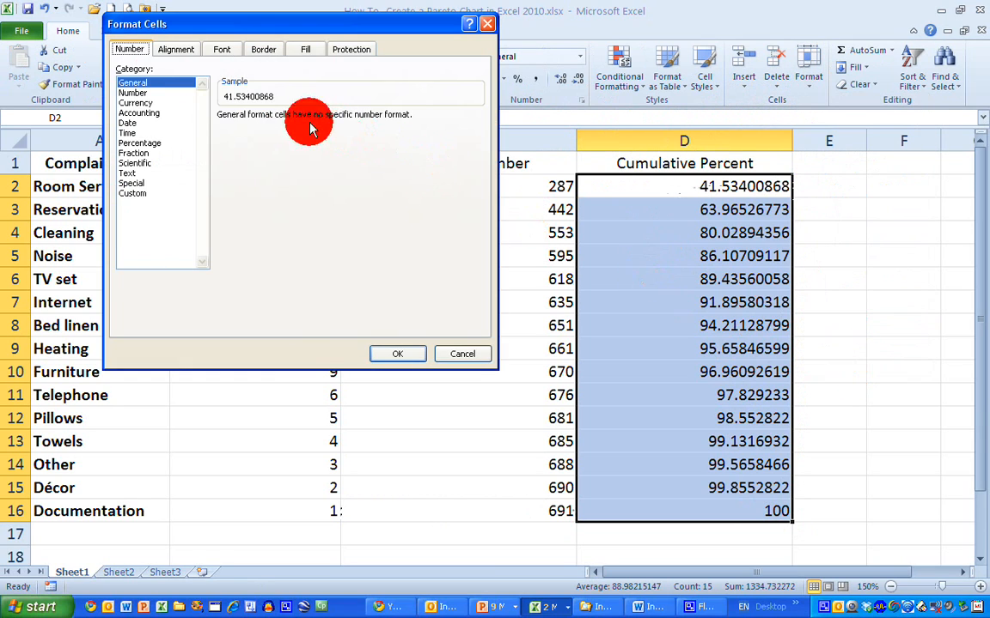
left_click(133, 92)
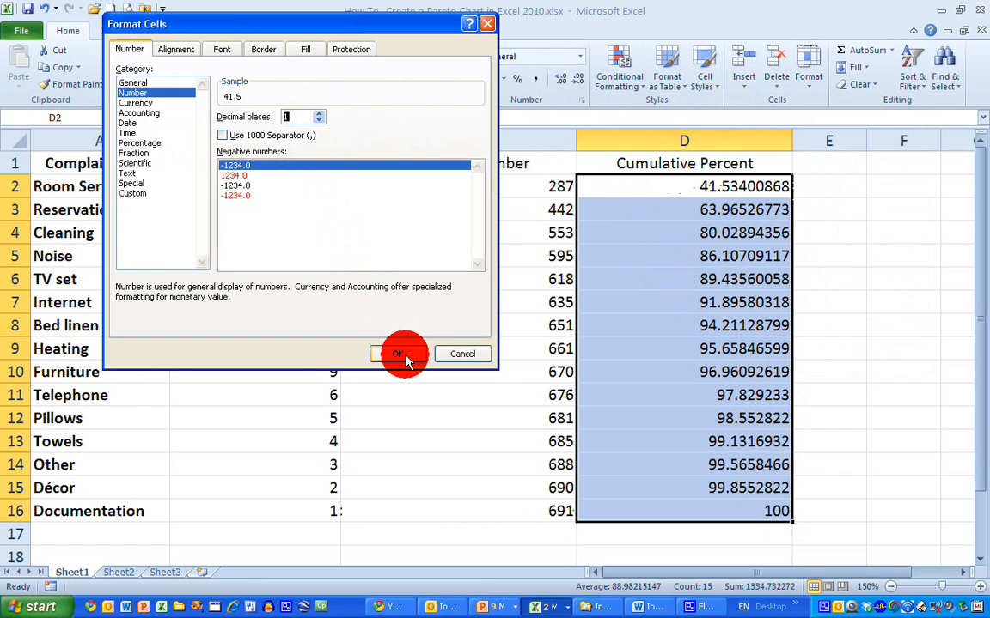
left_click(397, 354)
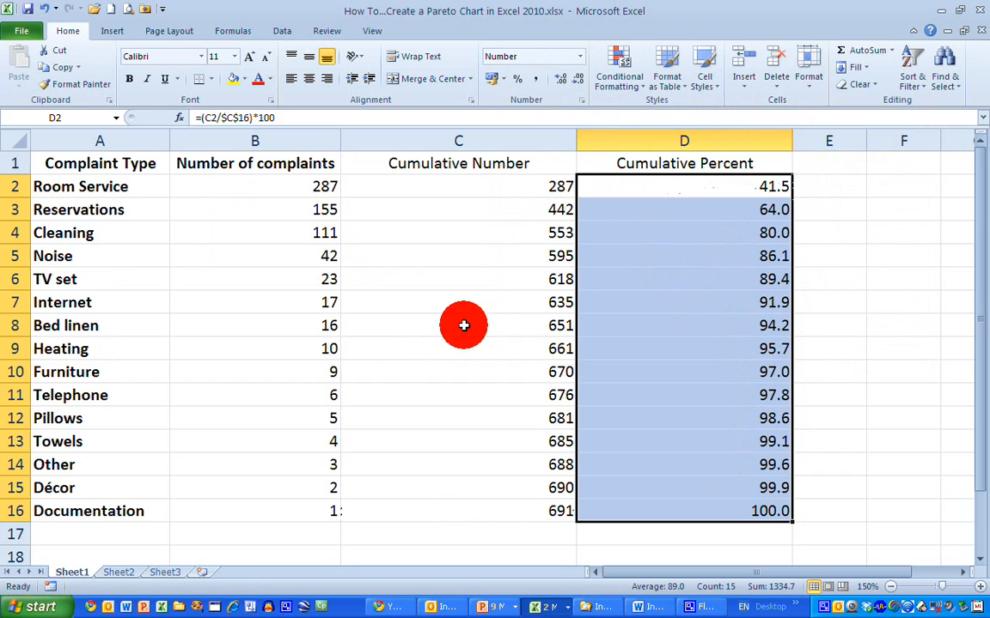
left_click(828, 534)
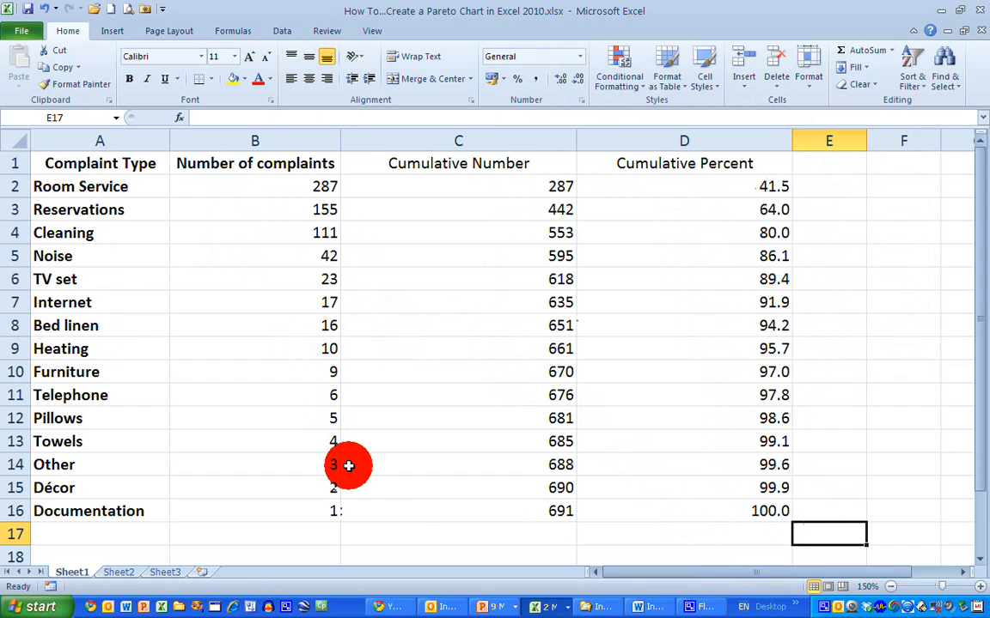
mouse_move(334, 433)
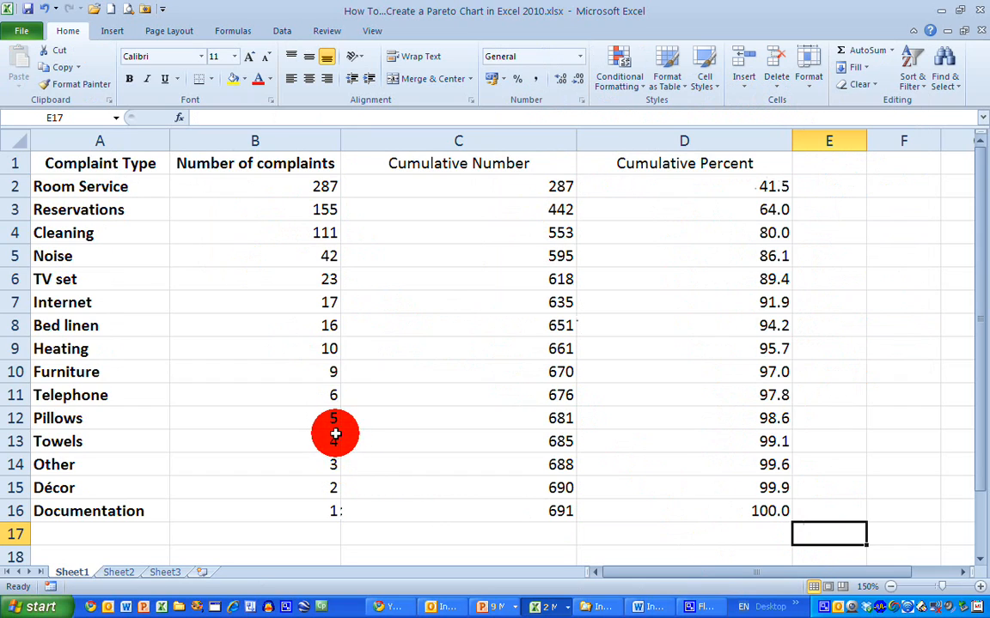
mouse_move(235, 320)
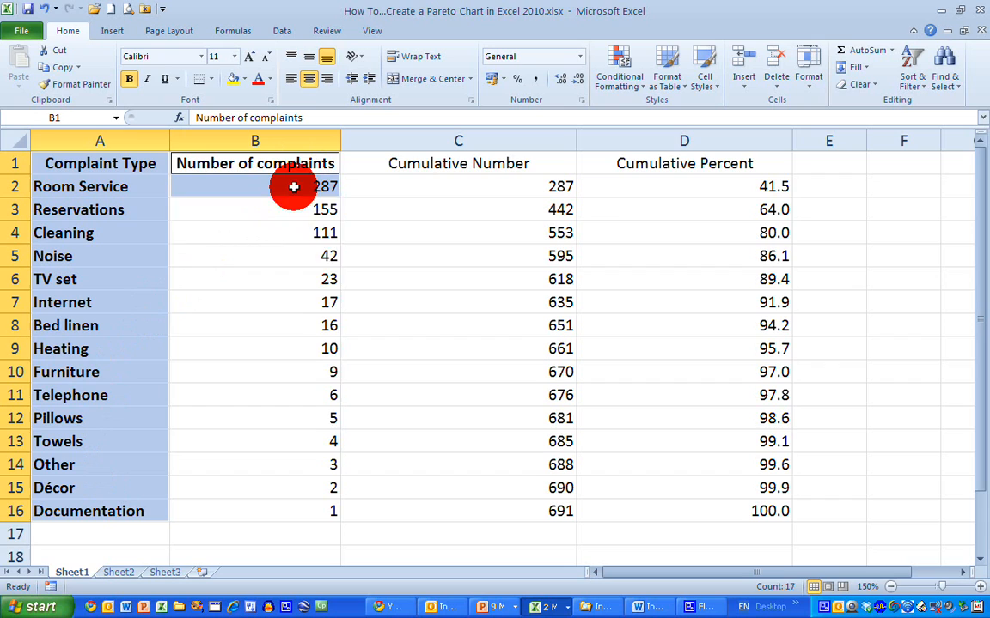
- Select complaint types and counts in A1:B16
left_click_drag(293, 187, 298, 511)
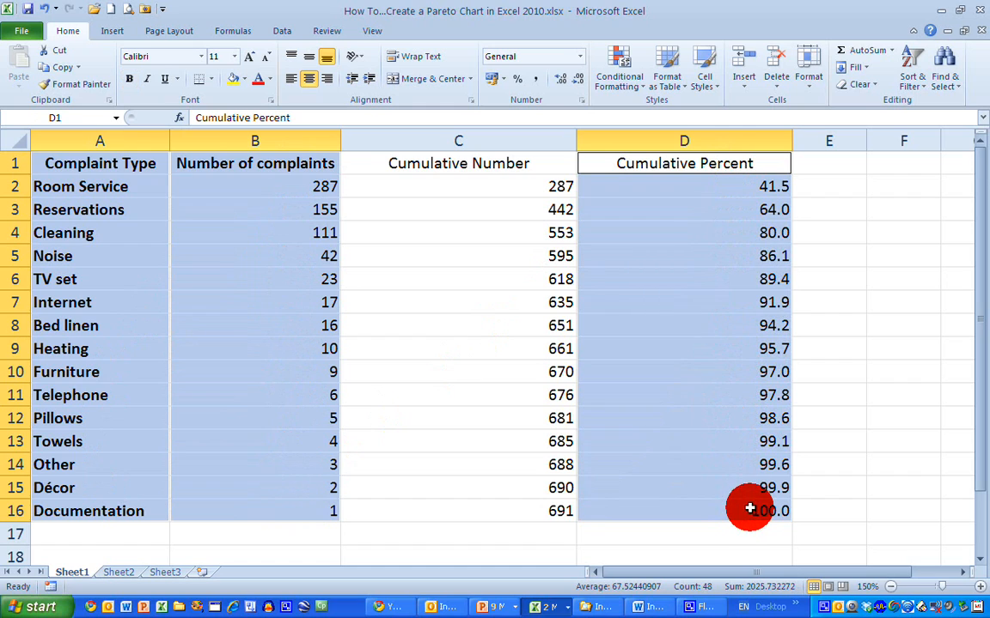
mouse_move(433, 332)
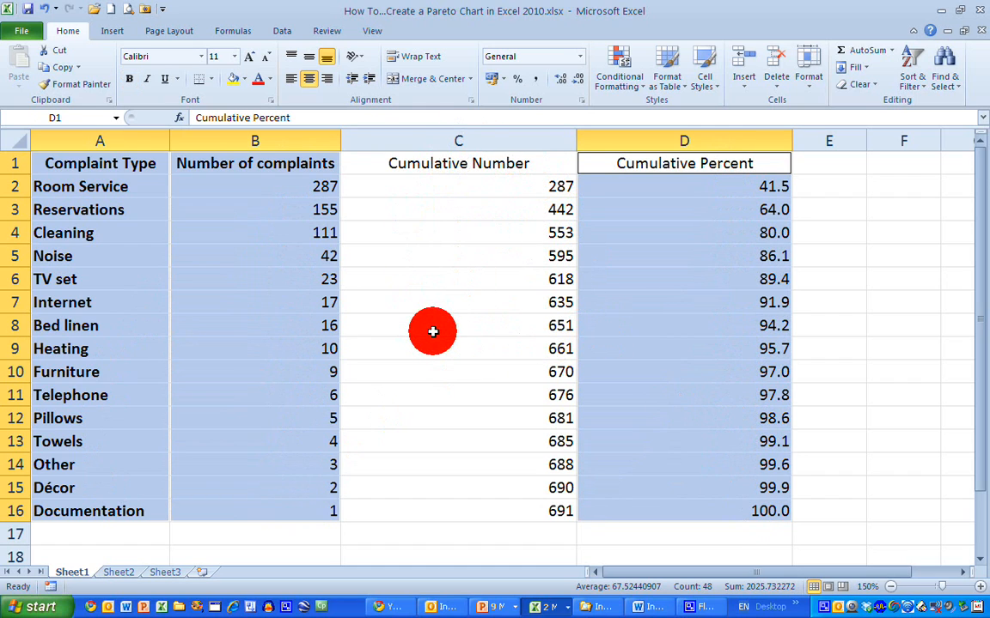
mouse_move(406, 289)
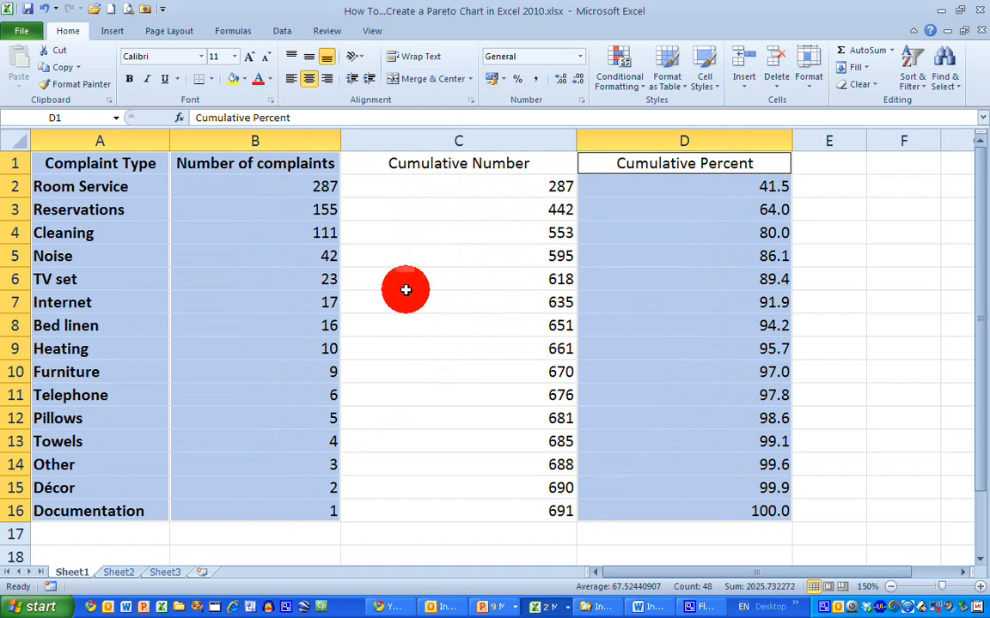
- Insert a Line with Markers chart from the Insert Chart dialog
left_click(112, 30)
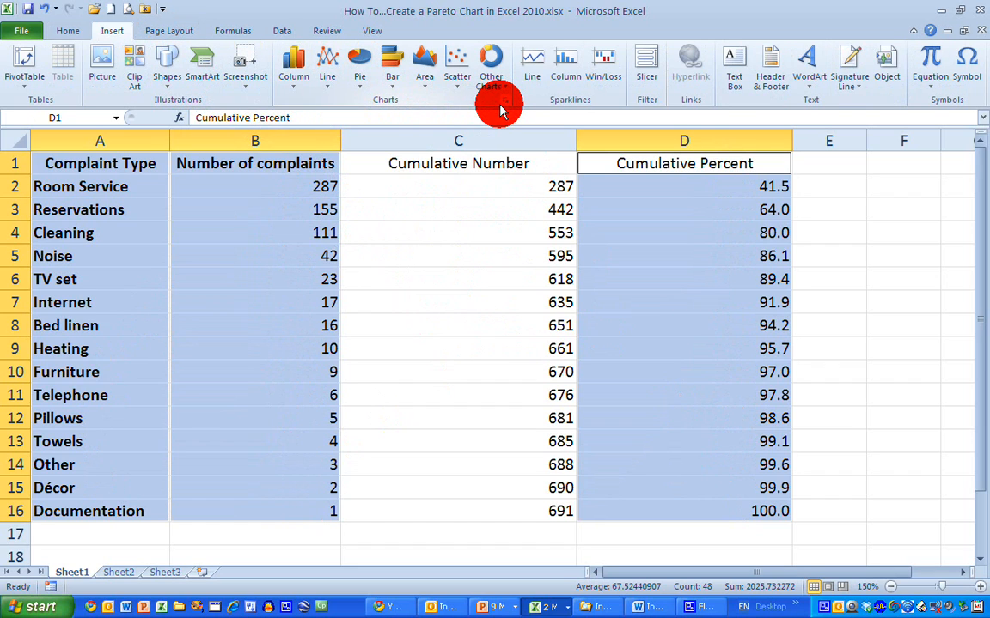
mouse_move(501, 98)
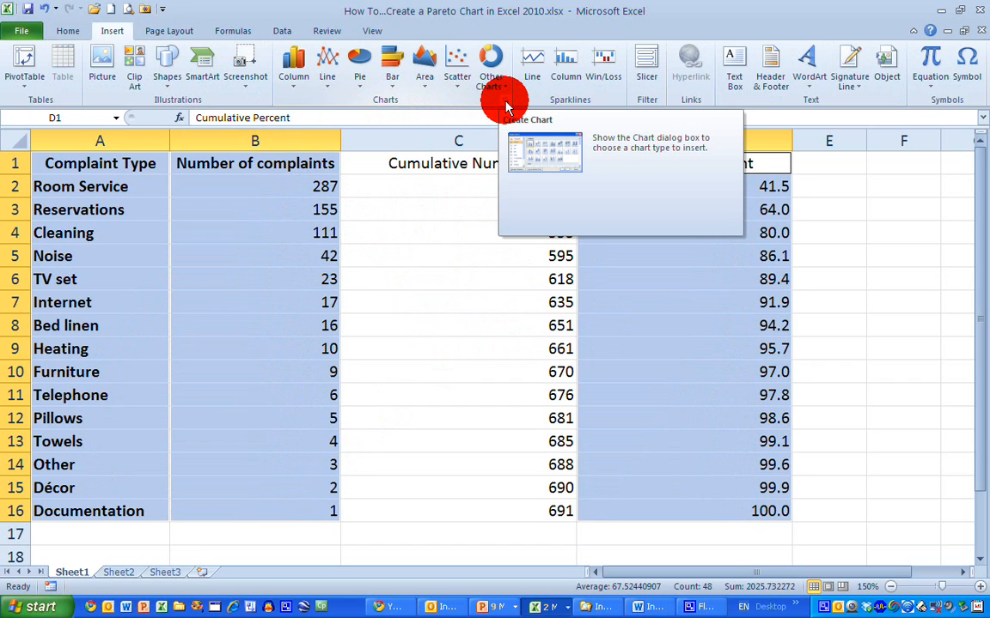
left_click(503, 100)
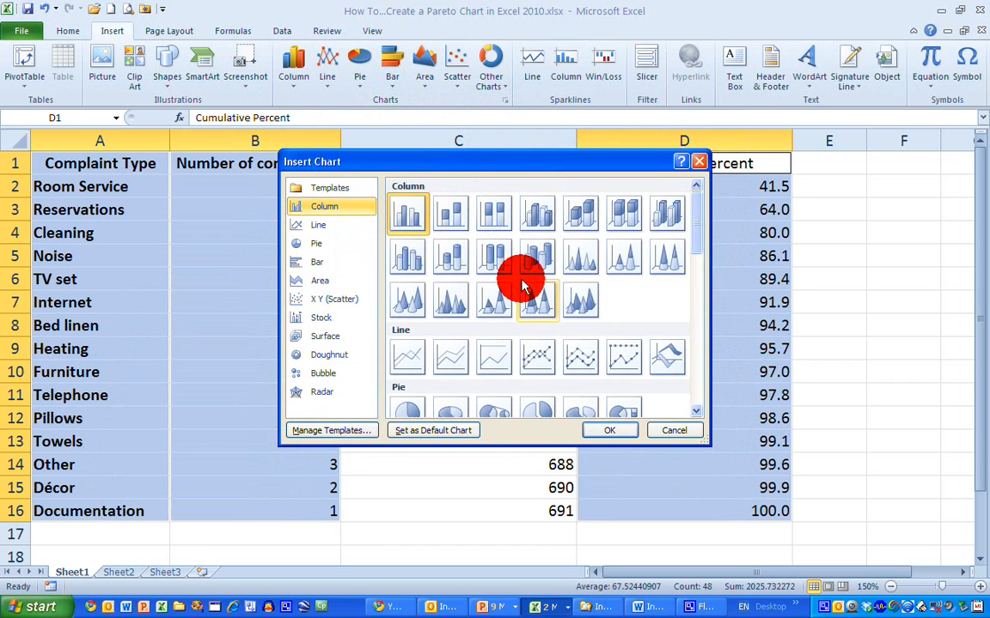
mouse_move(519, 358)
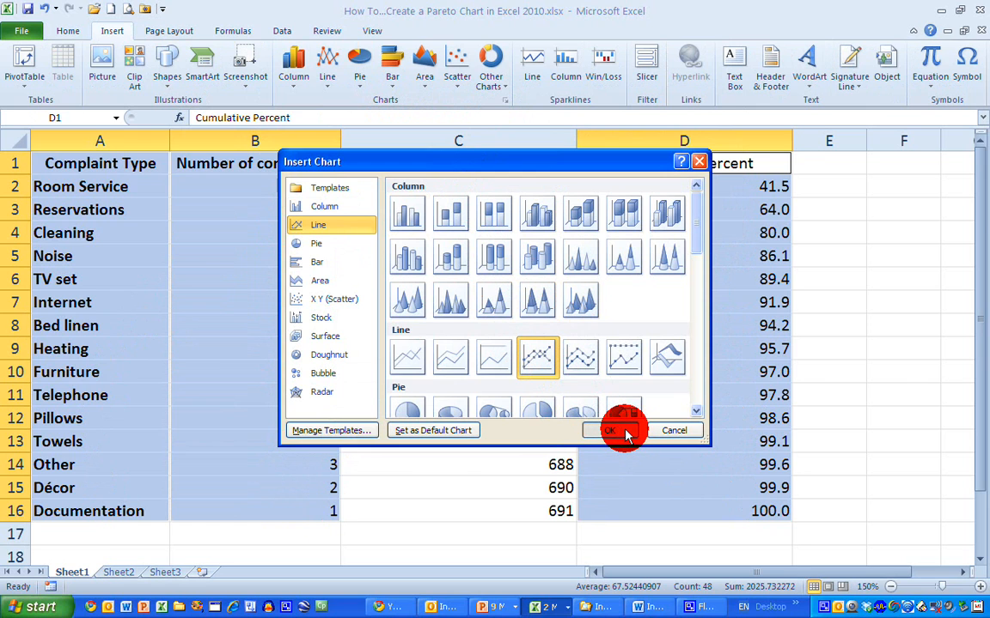
left_click(610, 430)
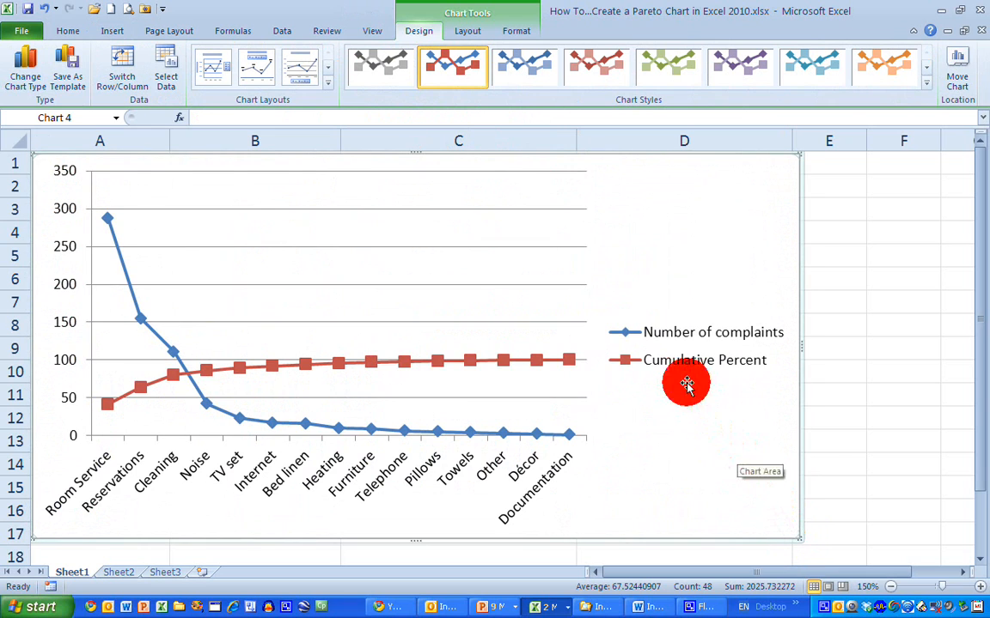
mouse_move(347, 337)
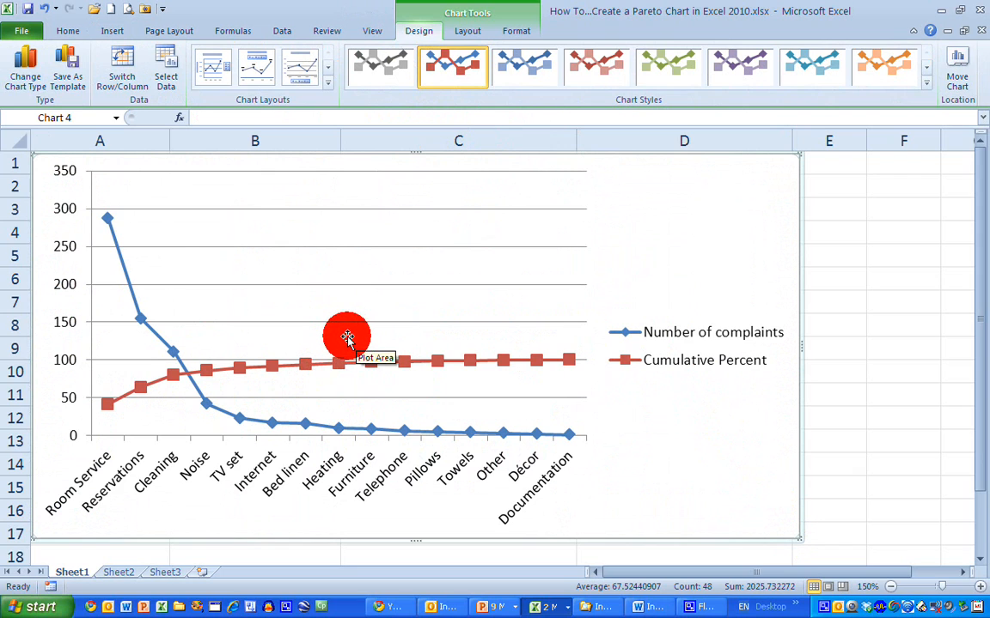
mouse_move(575, 183)
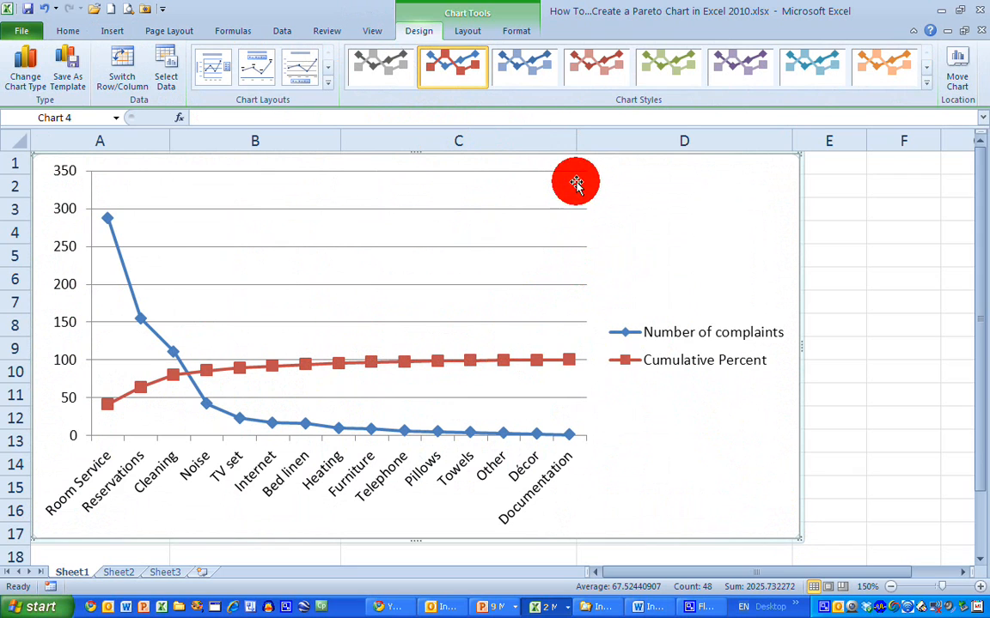
mouse_move(353, 352)
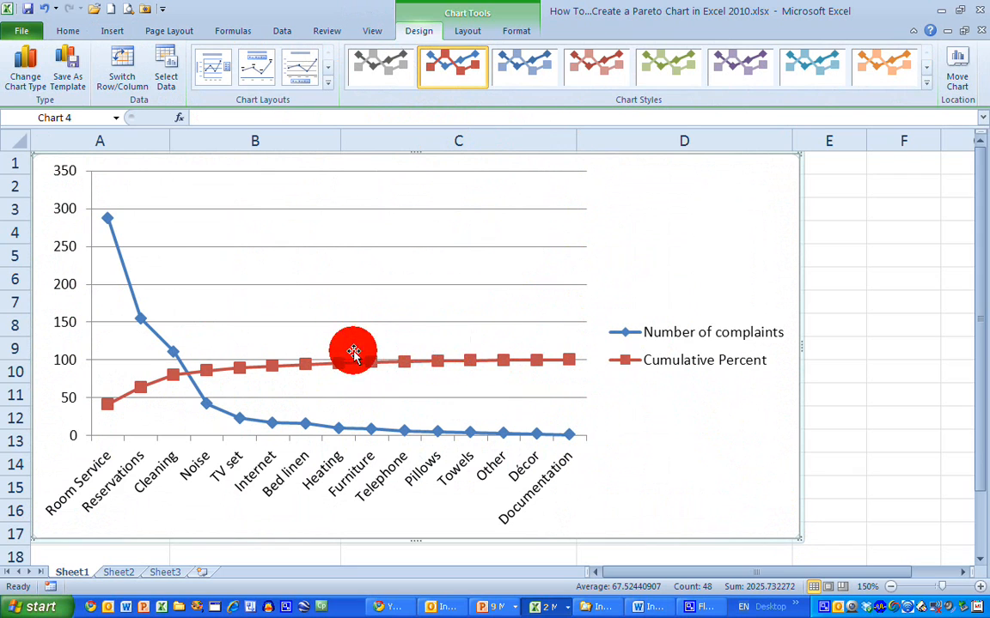
mouse_move(337, 360)
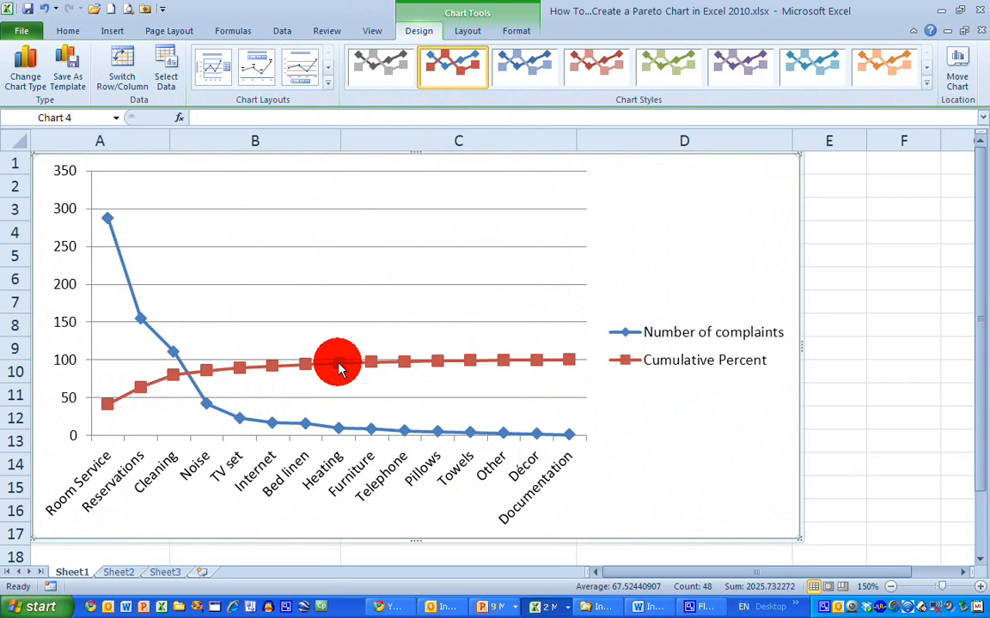
- Click the red Cumulative Percent line in the chart
left_click(341, 361)
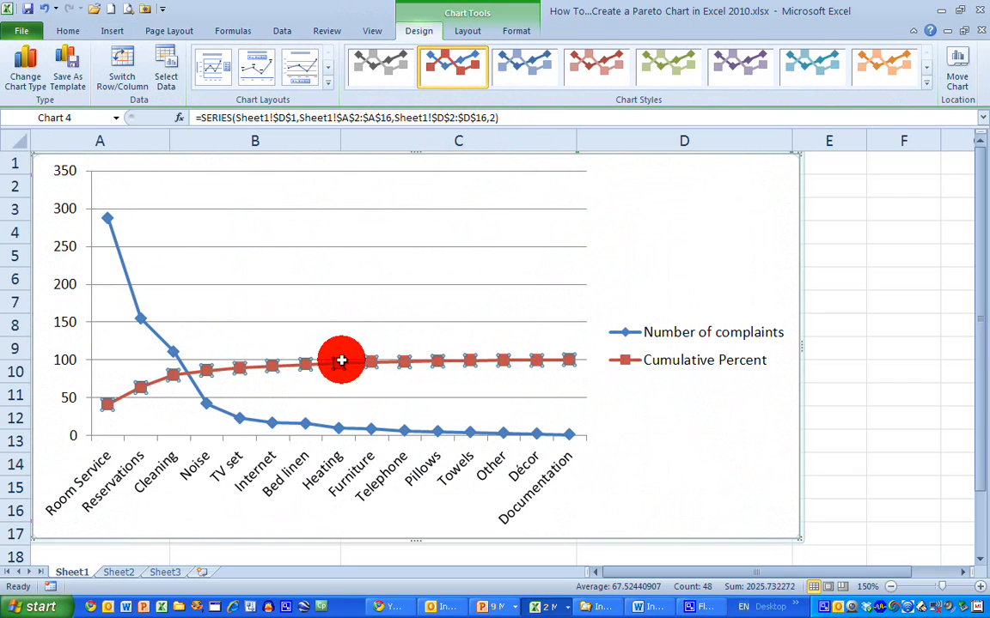
mouse_move(342, 367)
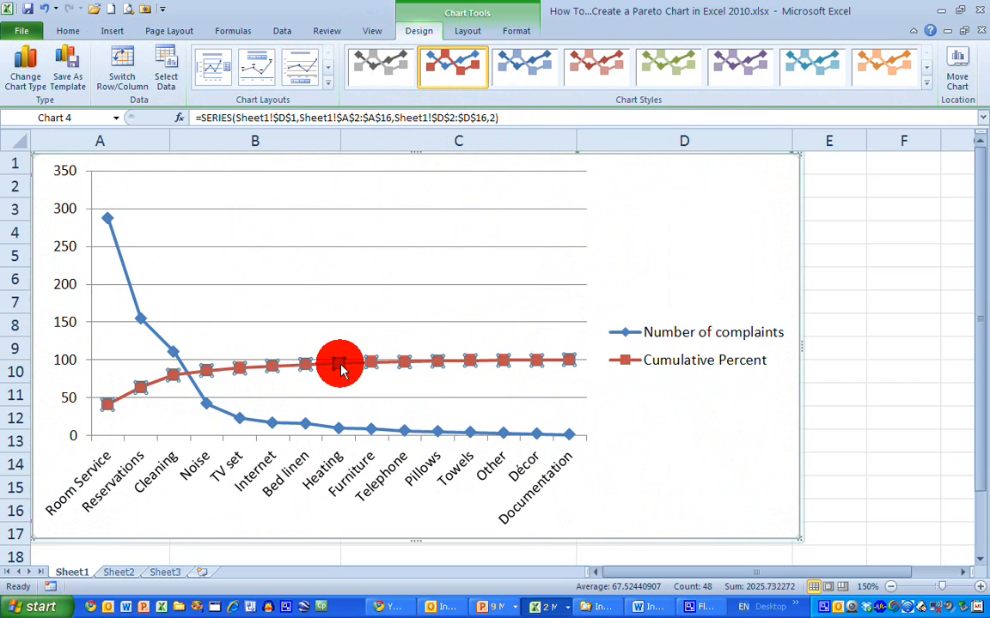
- Set the Cumulative Percent series to plot on the Secondary Axis in Format Data Series
right_click(339, 361)
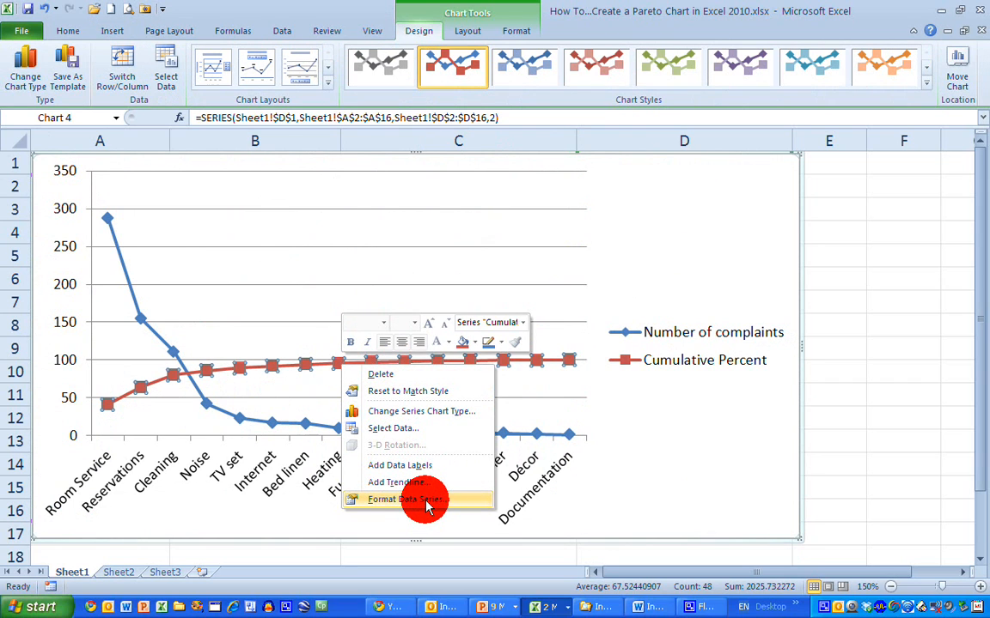
mouse_move(464, 501)
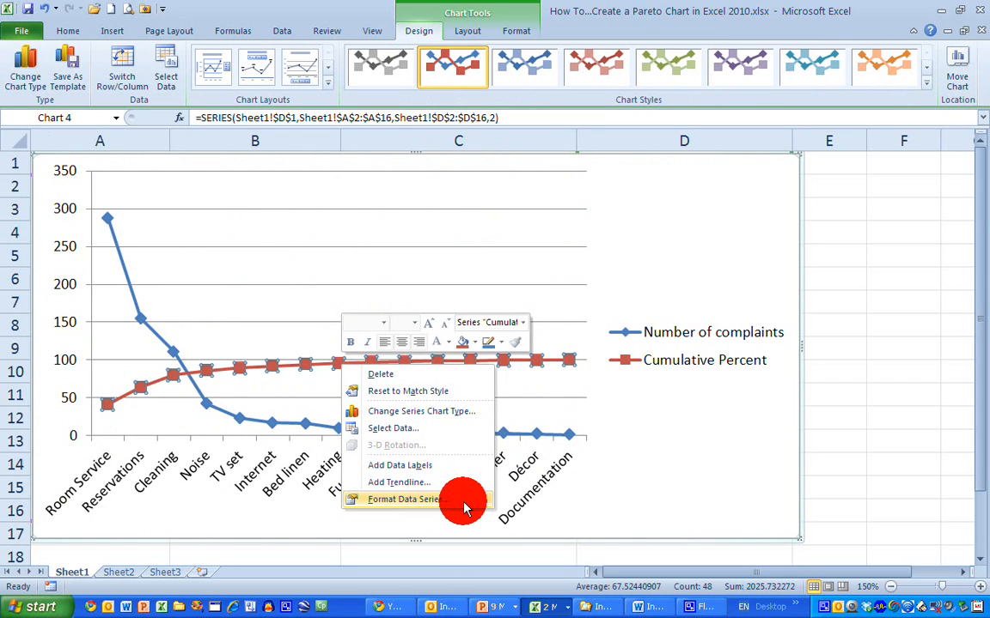
left_click(402, 500)
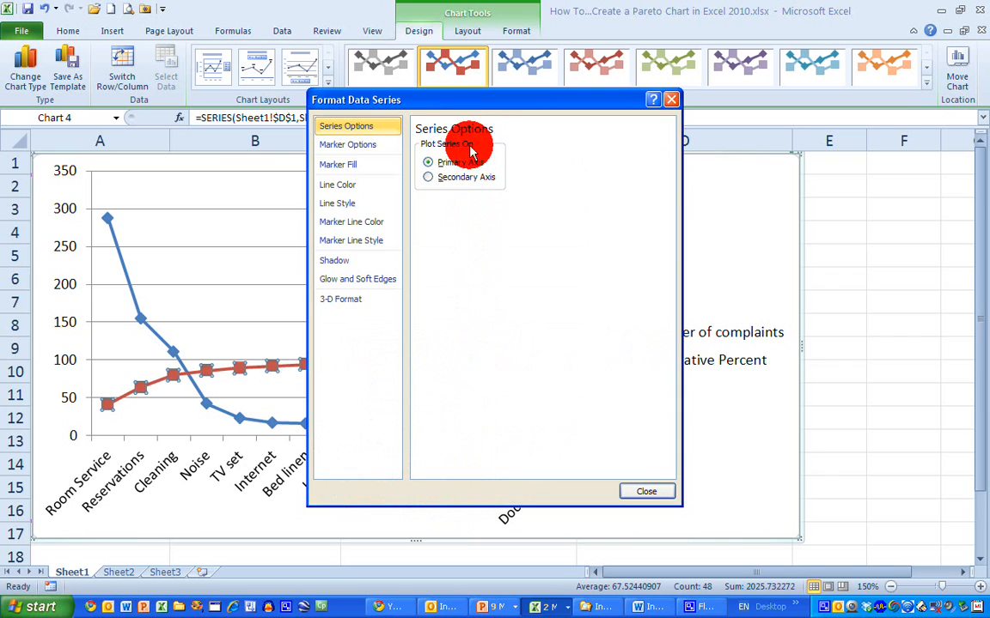
left_click(428, 177)
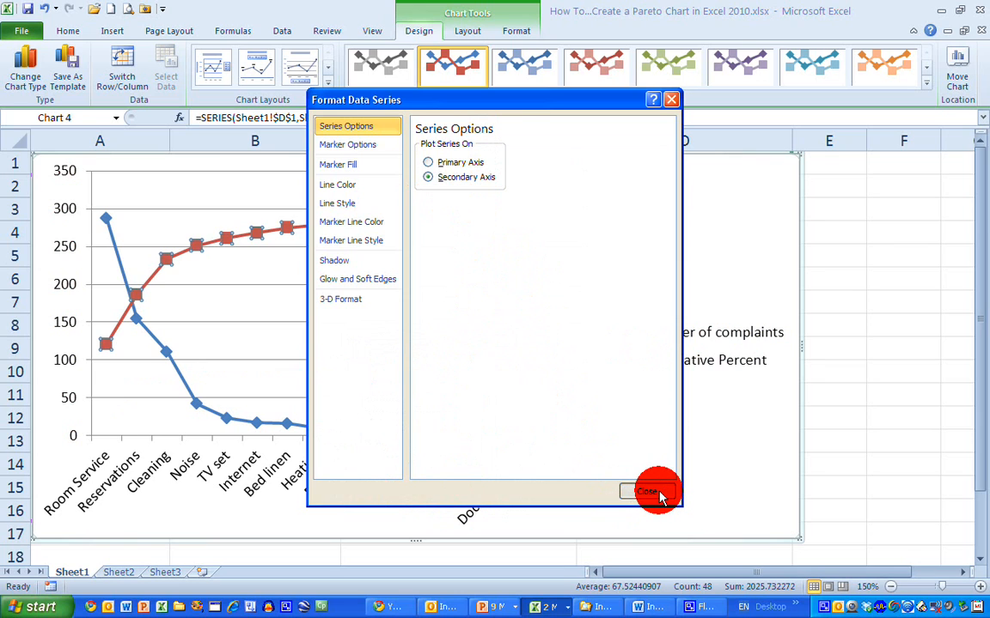
left_click(646, 491)
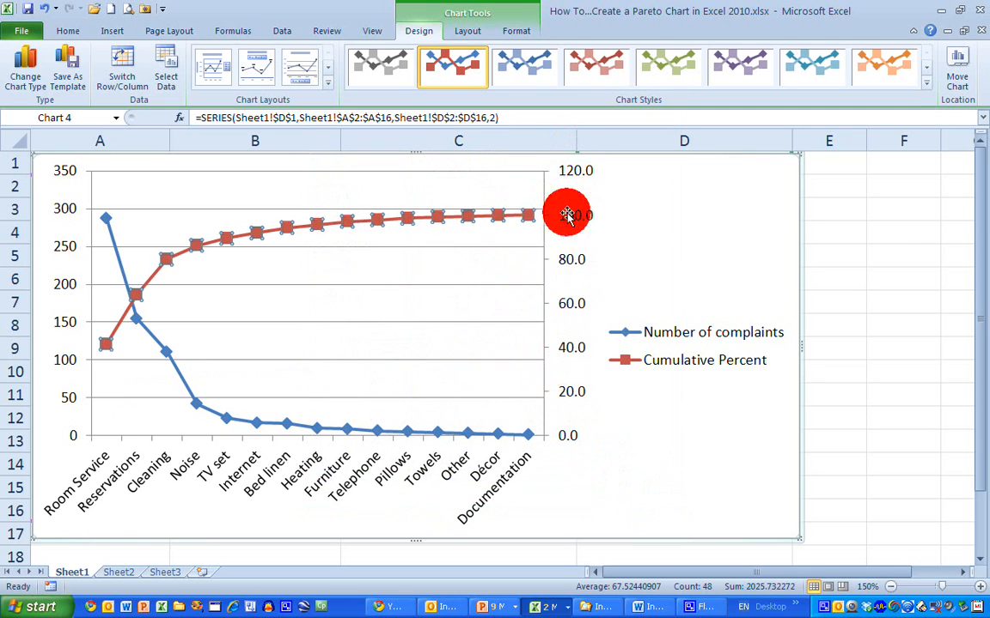
mouse_move(571, 221)
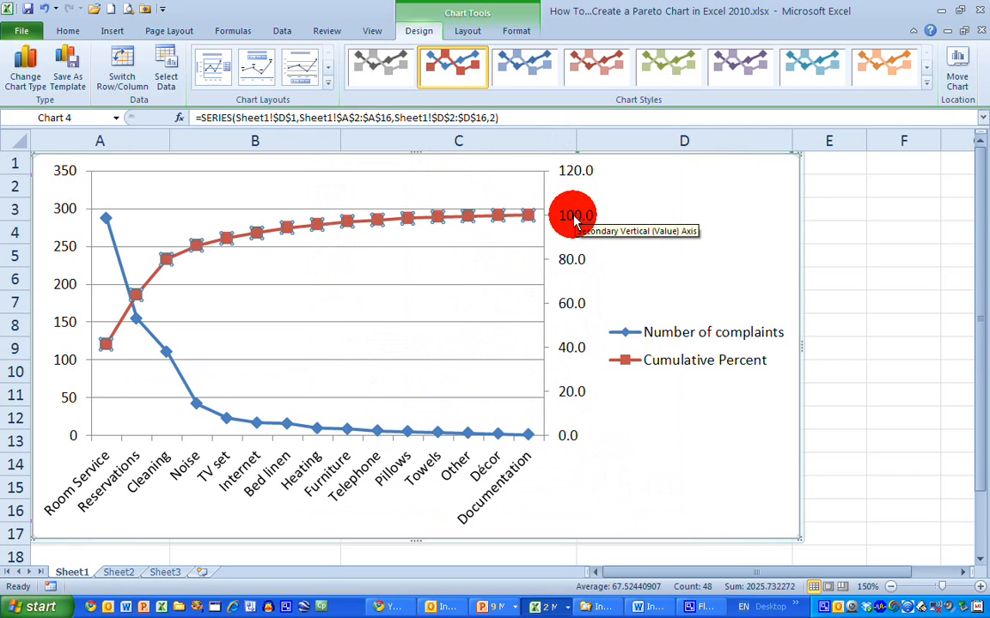
- Fix the secondary vertical axis maximum at 100 in Format Axis
right_click(574, 215)
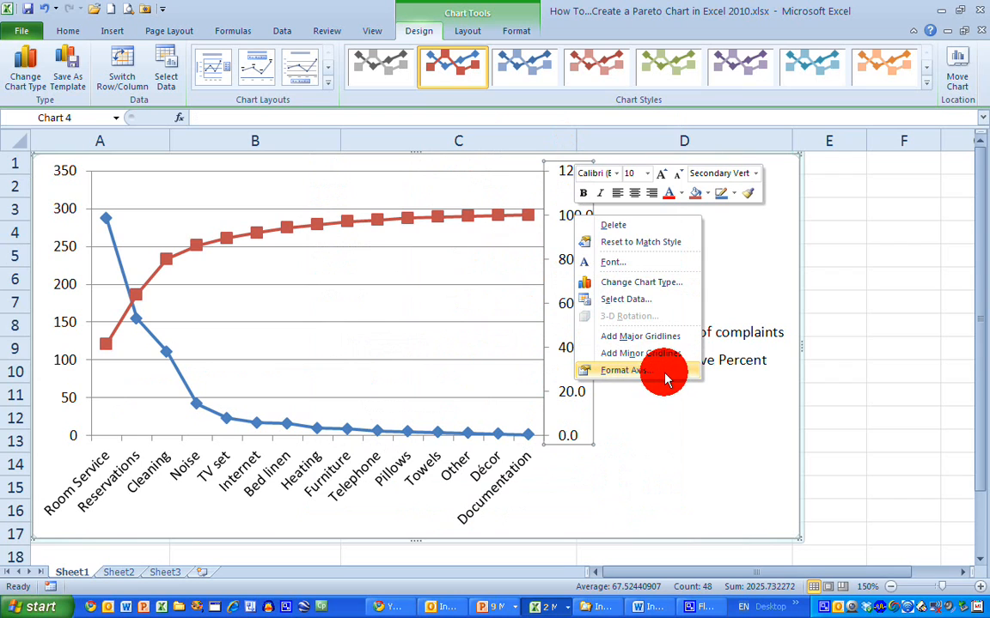
left_click(625, 370)
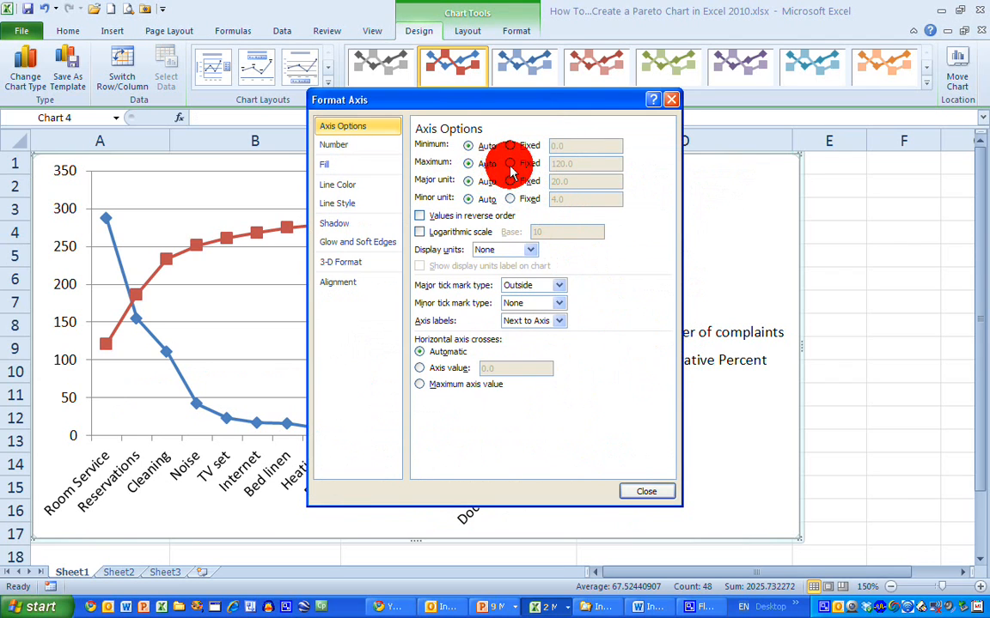
left_click(510, 163)
type("100")
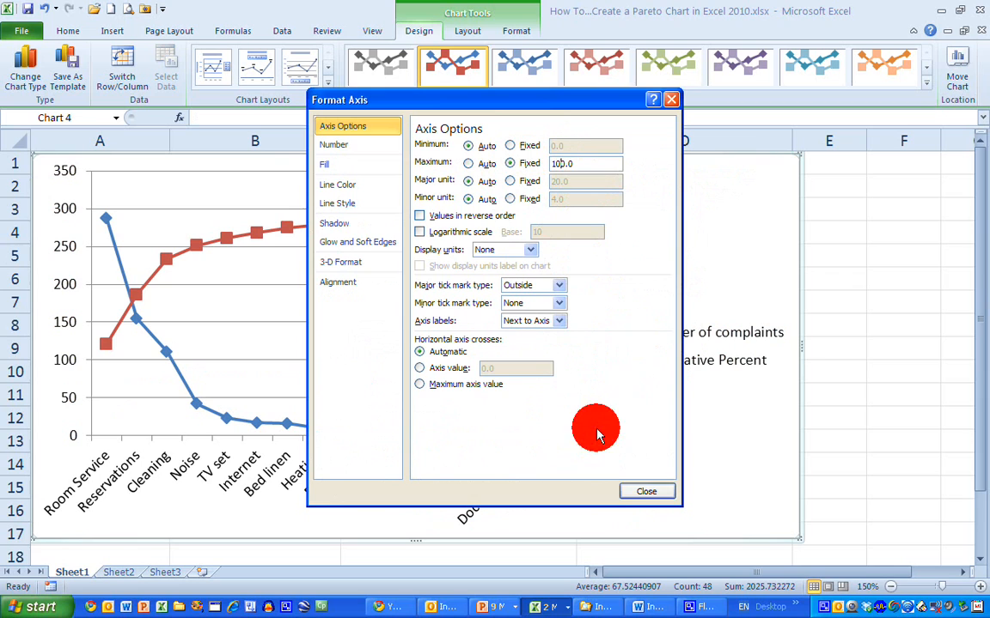
left_click(646, 491)
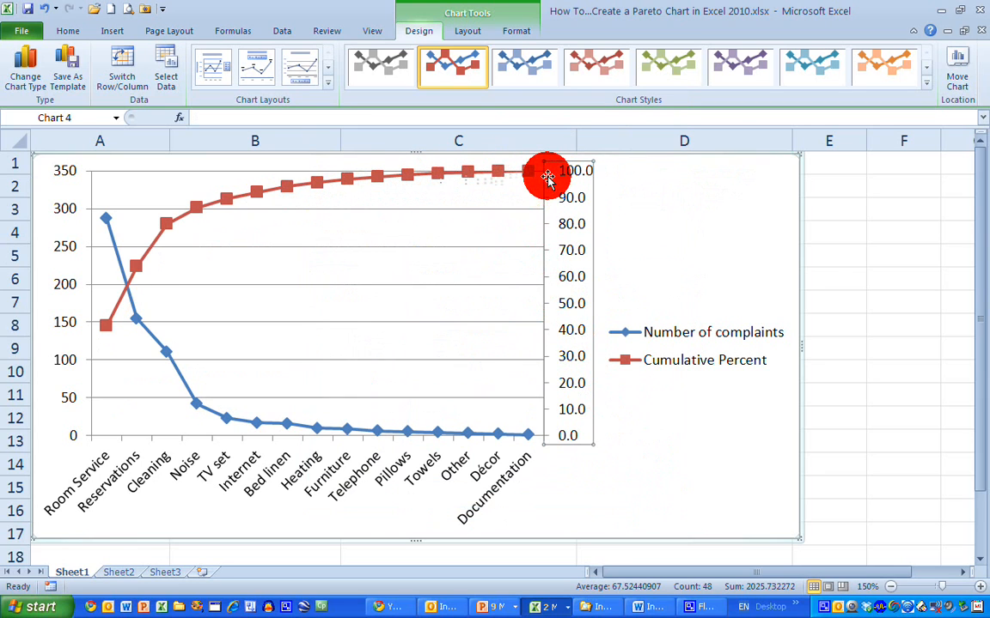
mouse_move(481, 283)
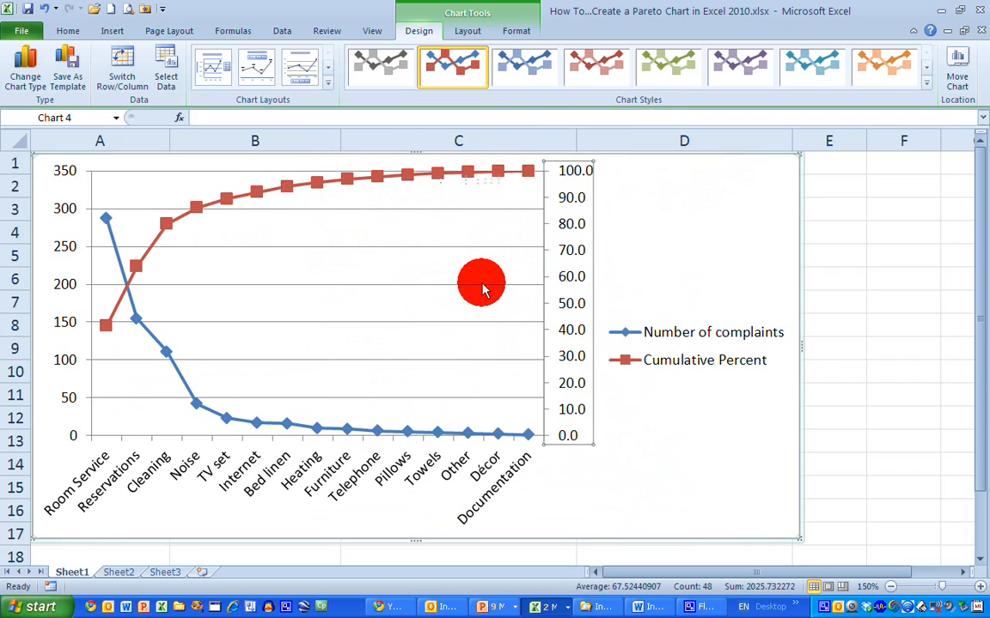
mouse_move(311, 321)
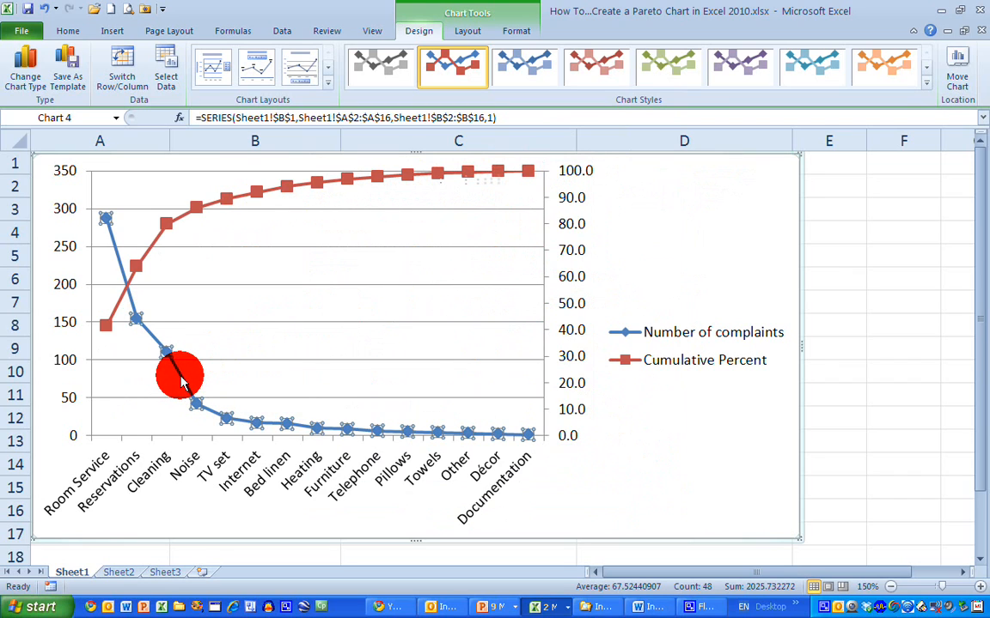
mouse_move(185, 404)
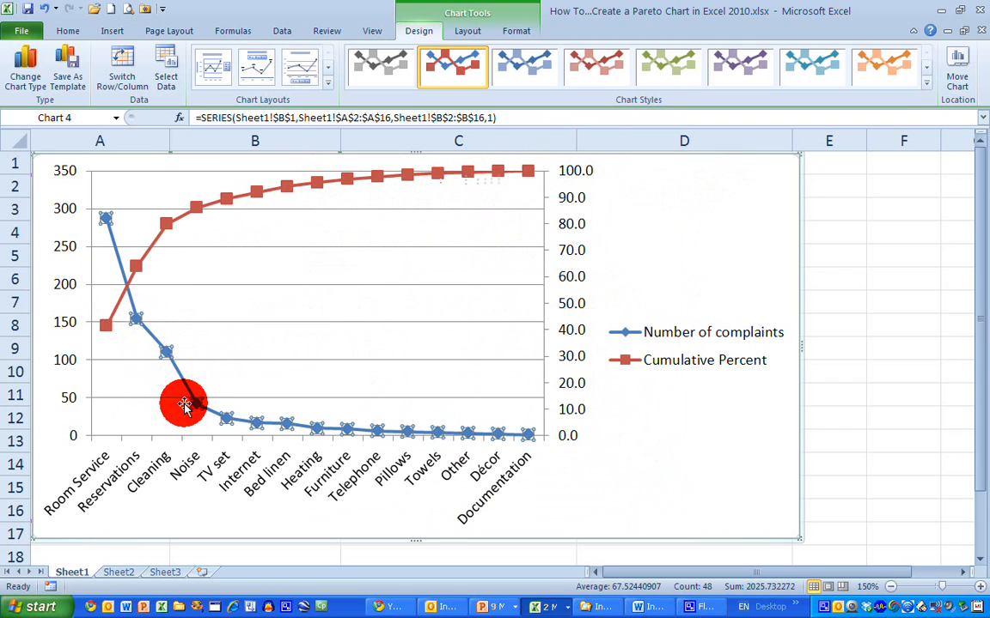
mouse_move(181, 378)
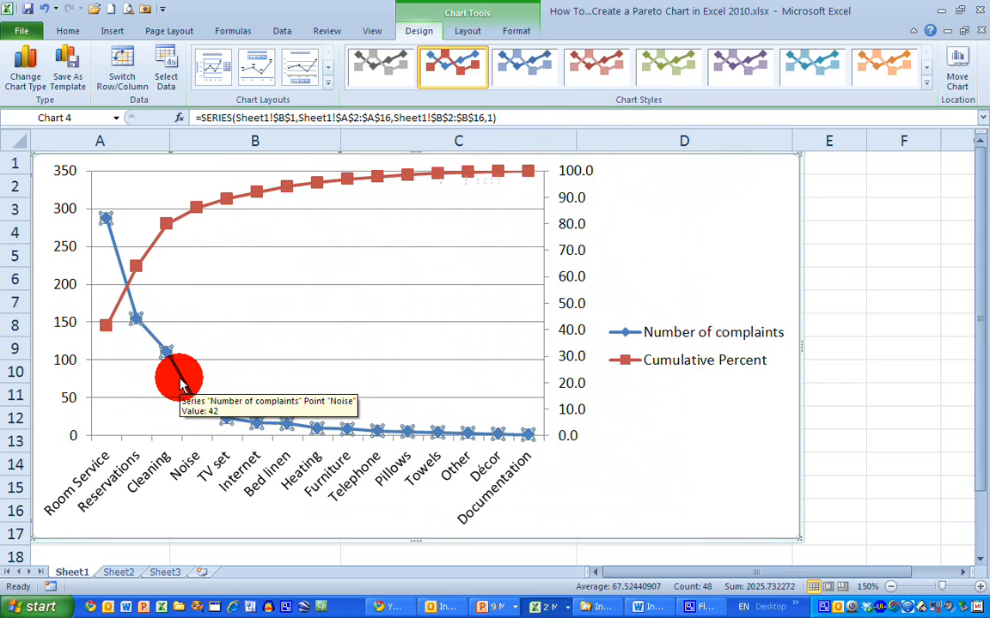
mouse_move(82, 103)
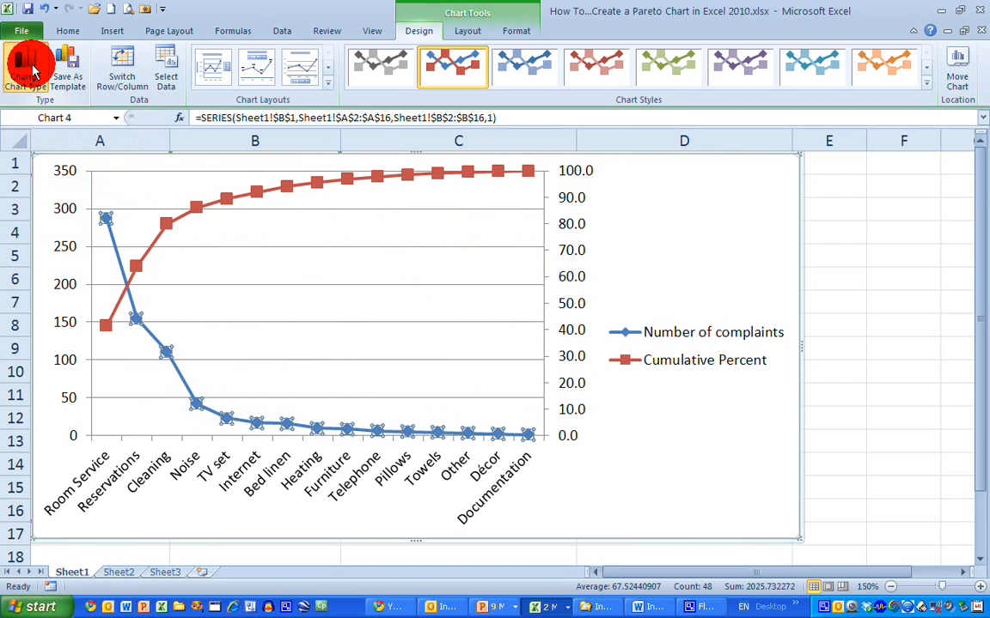
- Change the Number of complaints series to a Clustered Column chart type
left_click(26, 69)
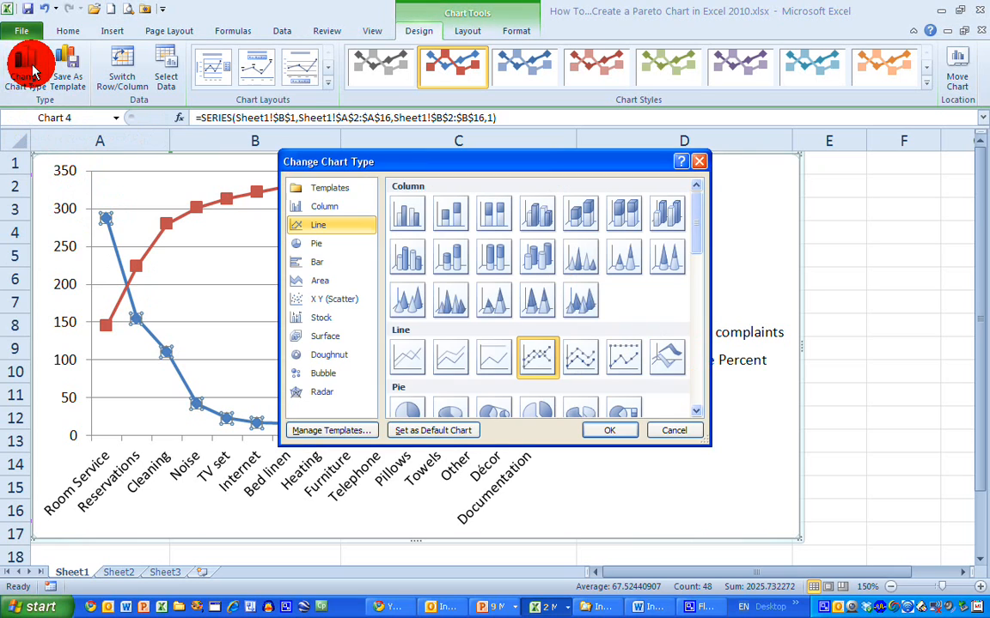
left_click(324, 206)
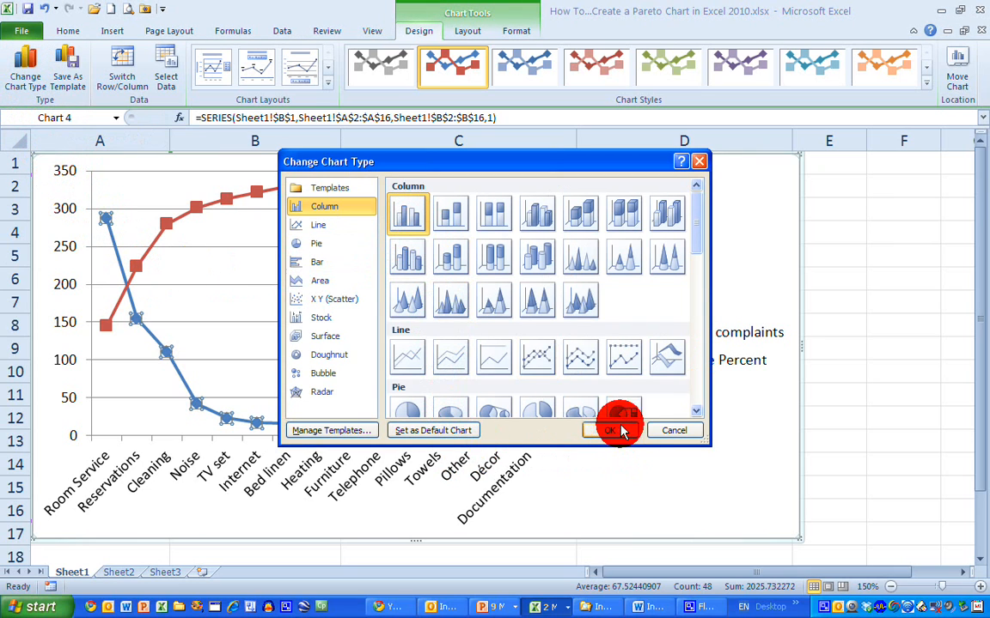
left_click(614, 430)
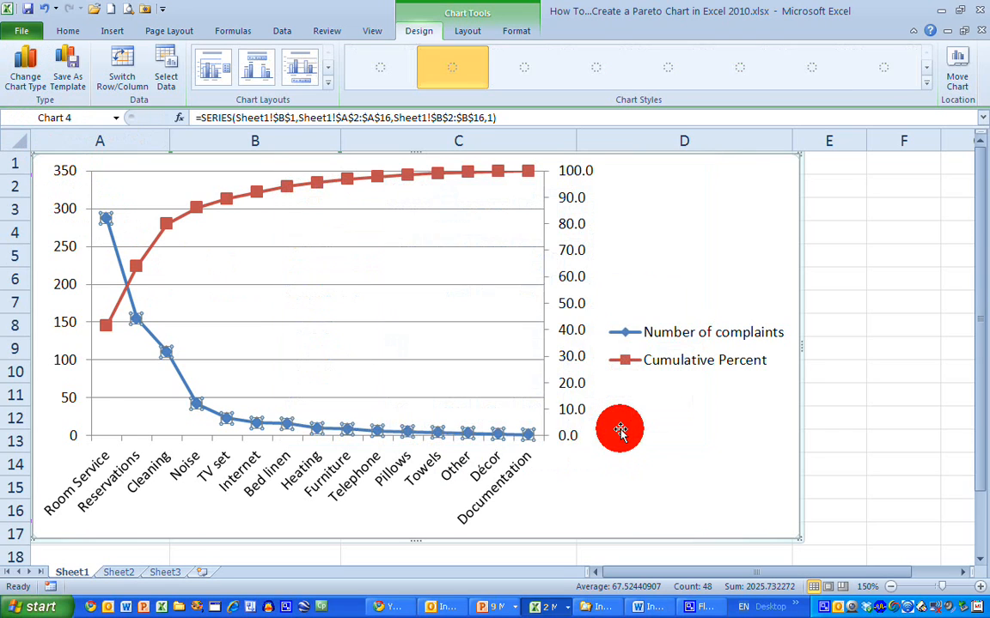
left_click(452, 67)
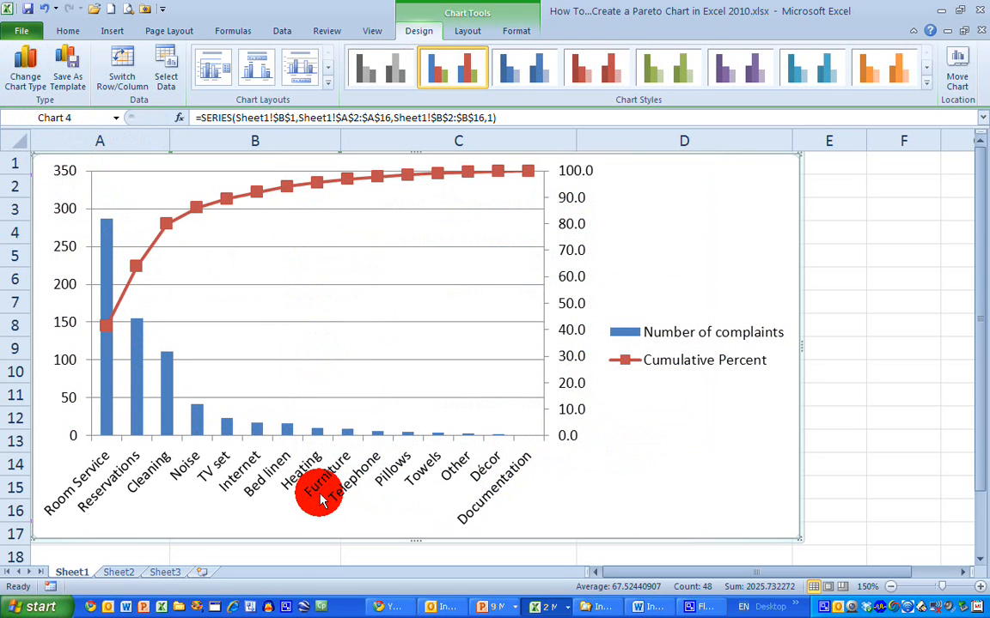
mouse_move(322, 501)
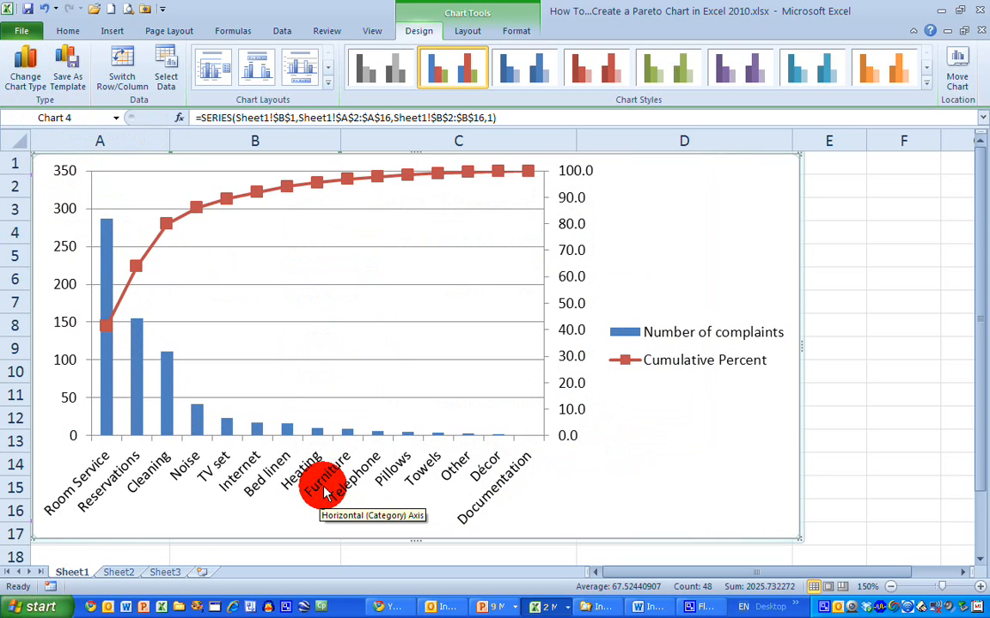
mouse_move(116, 410)
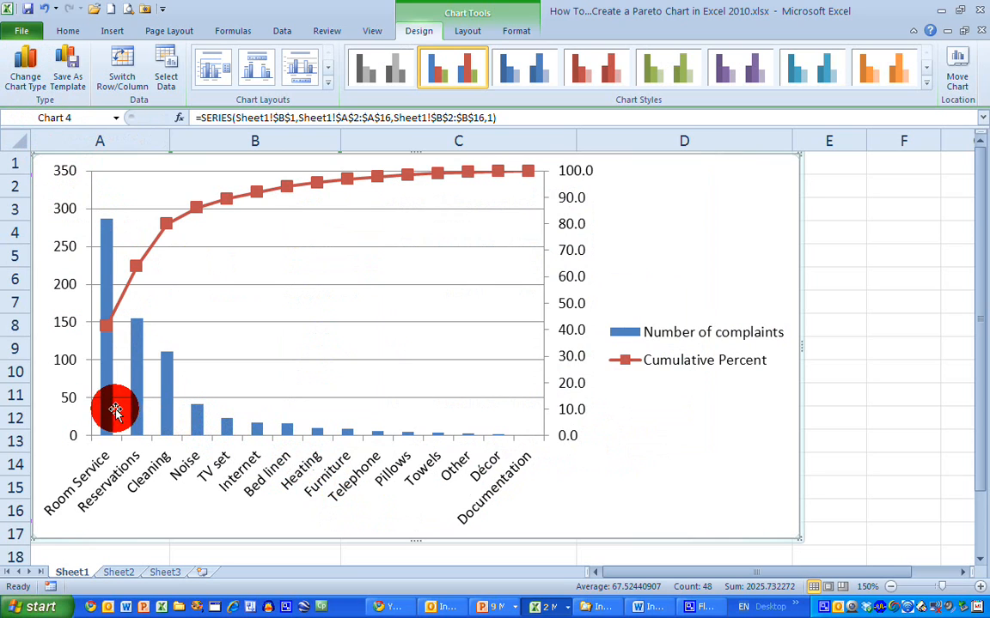
mouse_move(529, 435)
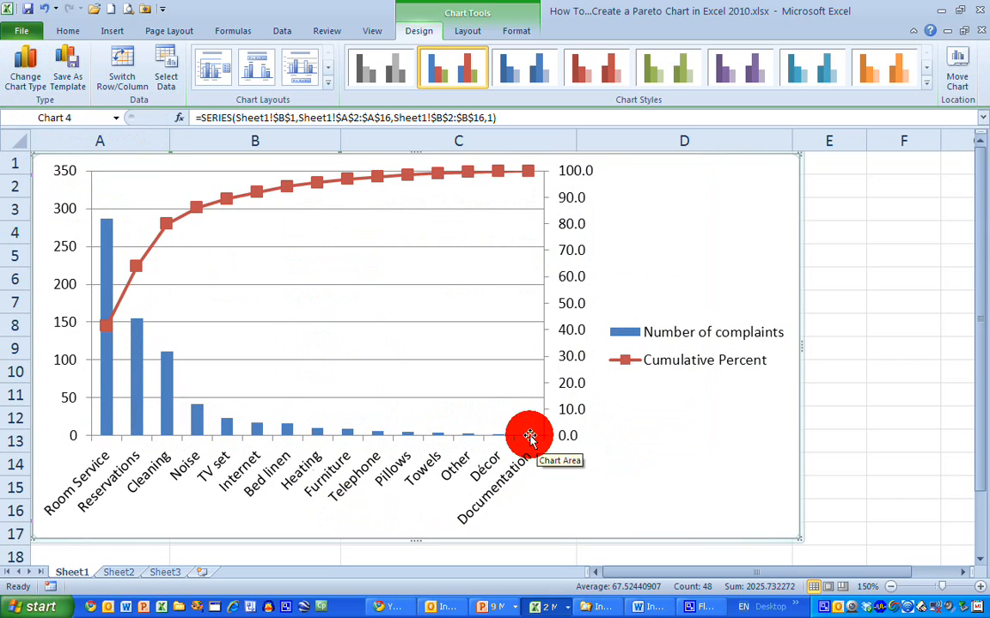
mouse_move(168, 223)
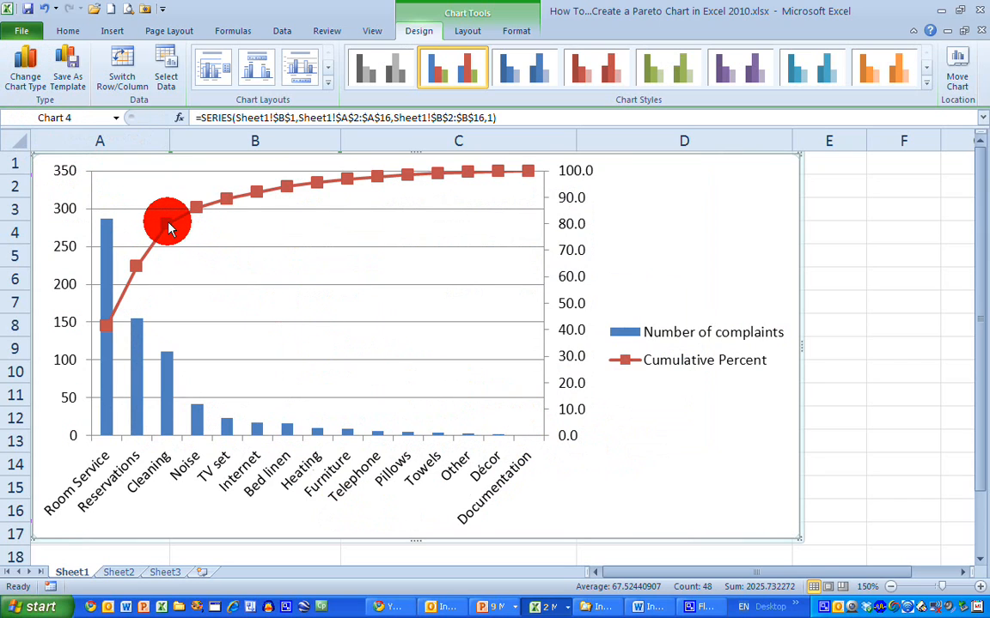
mouse_move(198, 209)
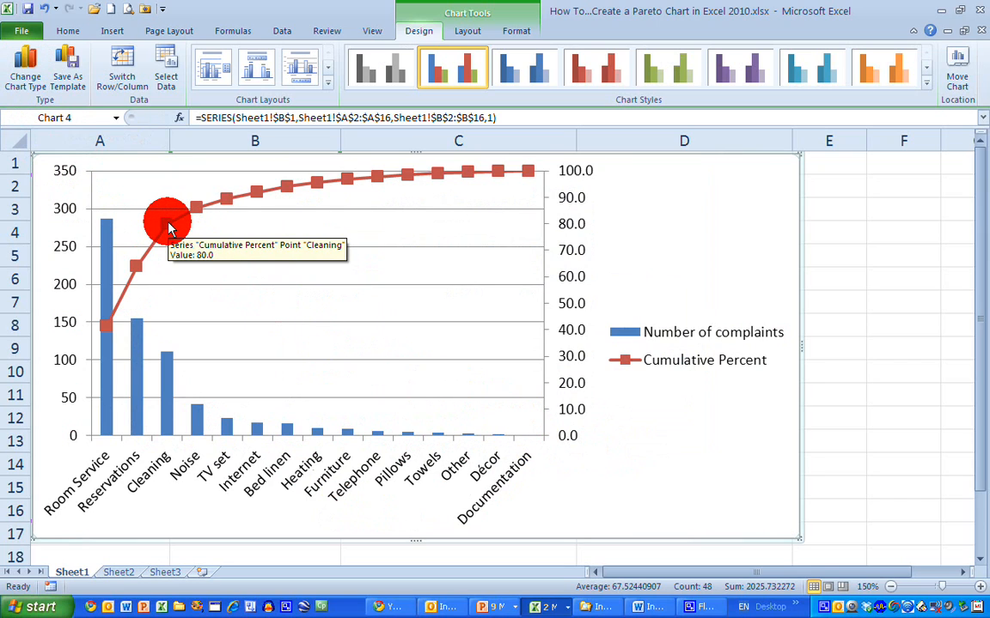